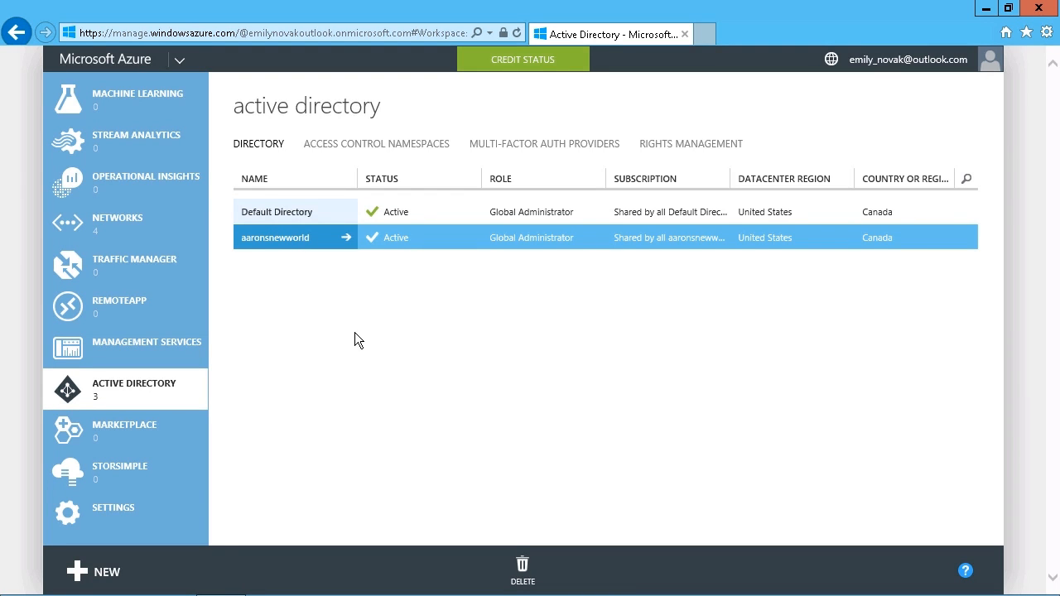
mouse_move(428, 371)
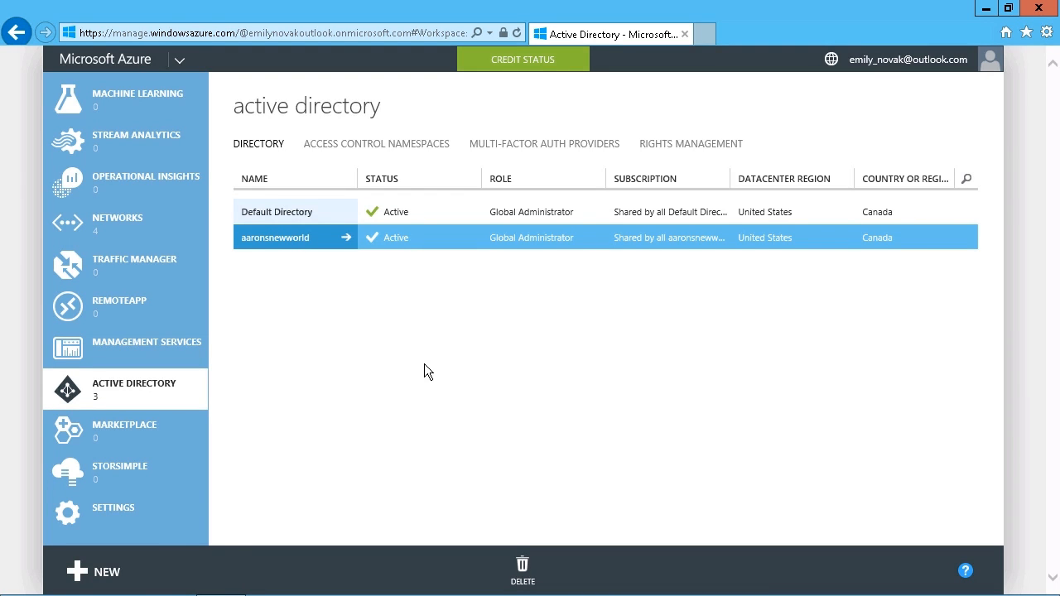
- Open the NEW menu under App Services and scroll toward Active Directory directory options
click(93, 572)
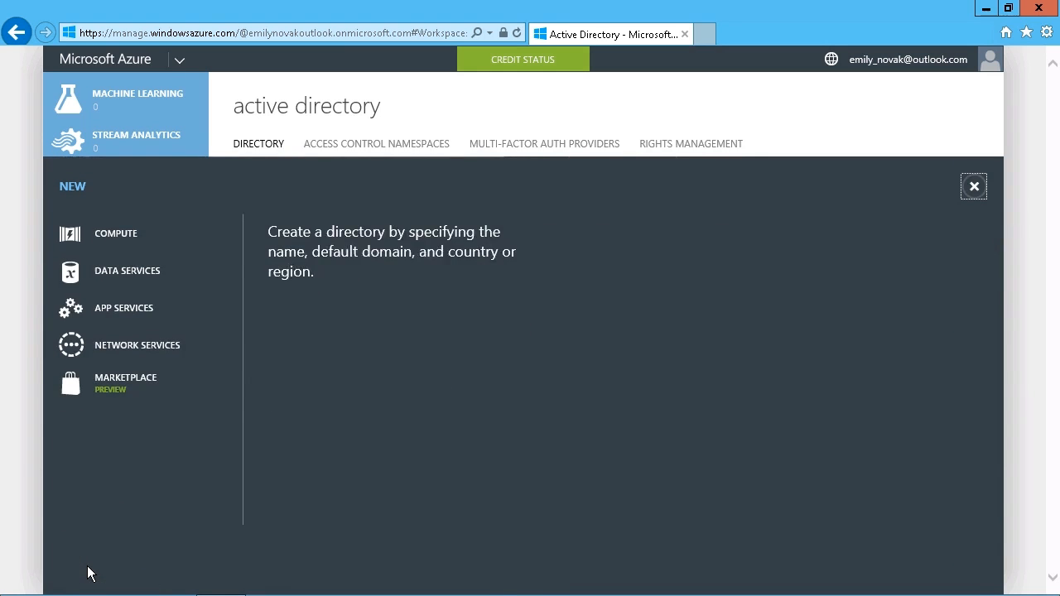
click(123, 308)
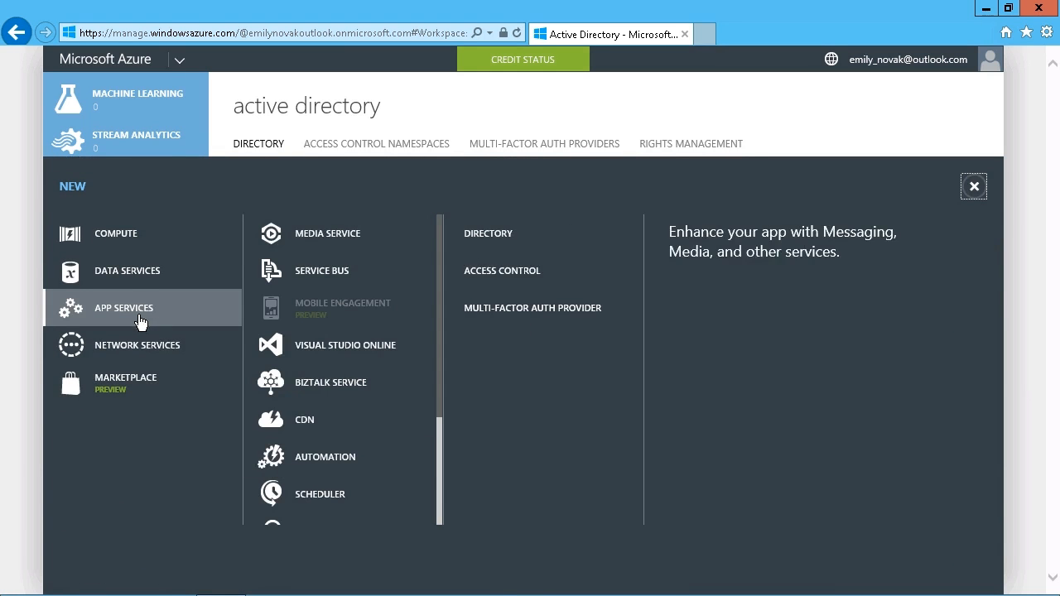
scroll(down, 3)
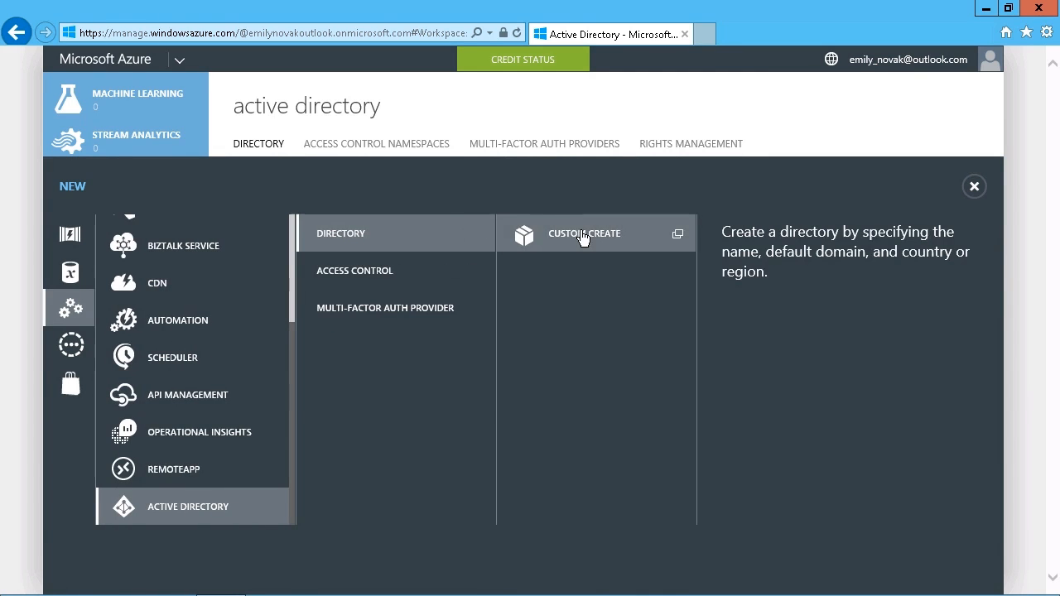
- Start Custom Create for a directory, then close the Add directory form without creating
click(584, 234)
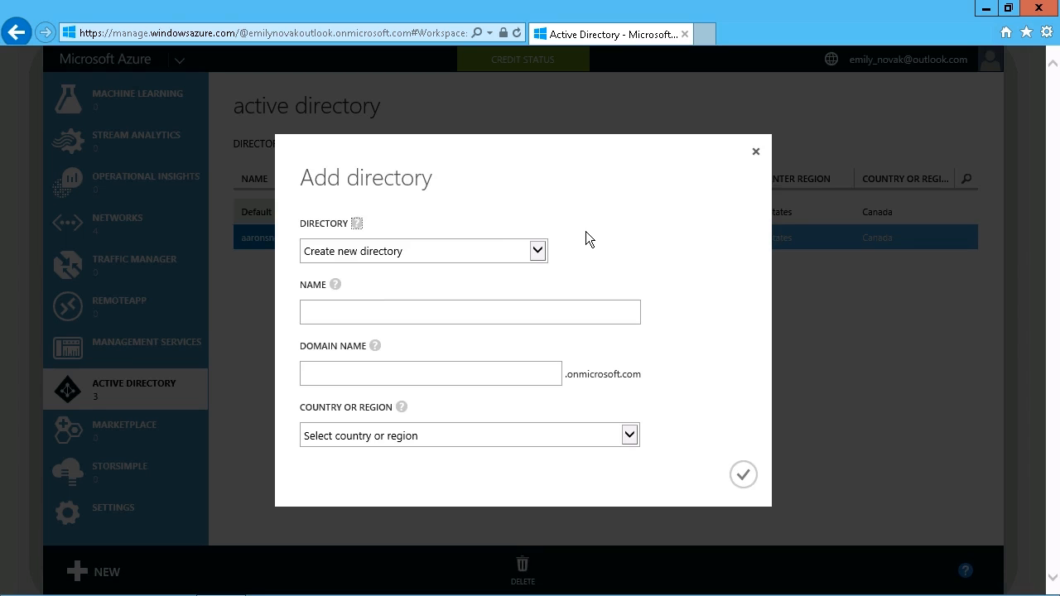
mouse_move(375, 475)
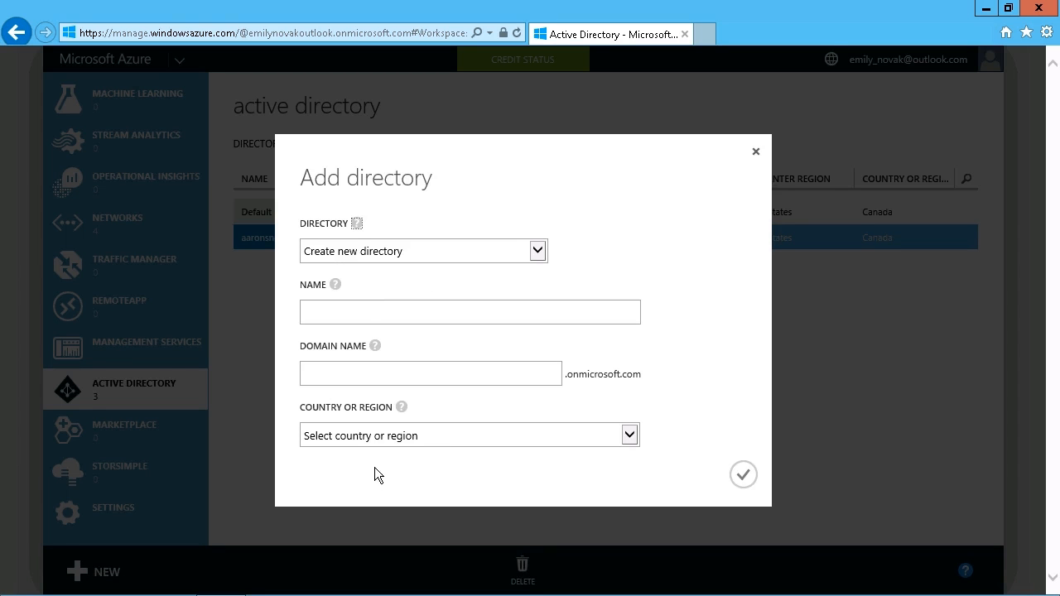
mouse_move(399, 473)
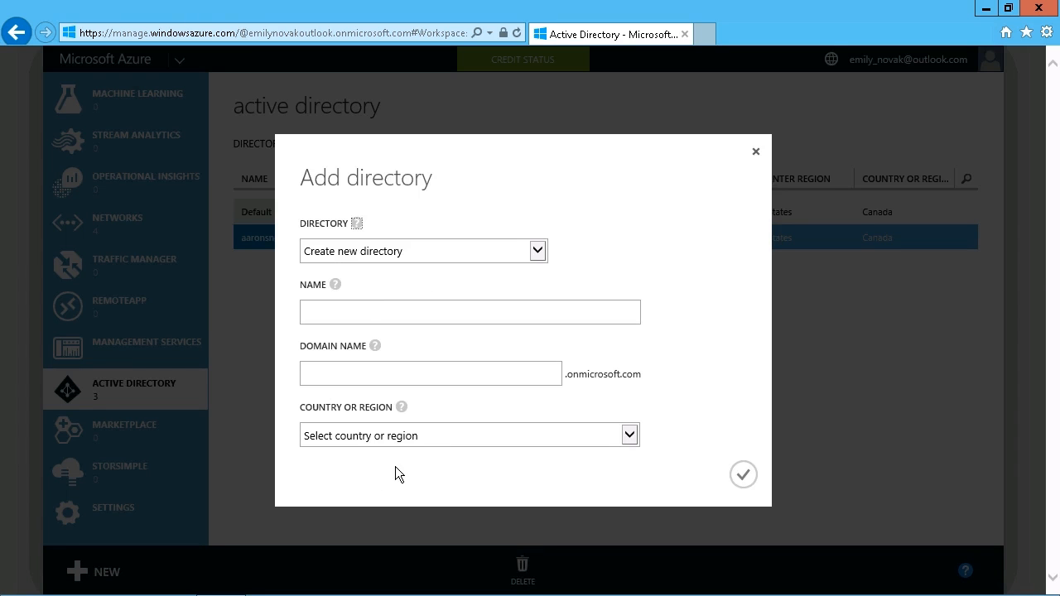
mouse_move(522, 185)
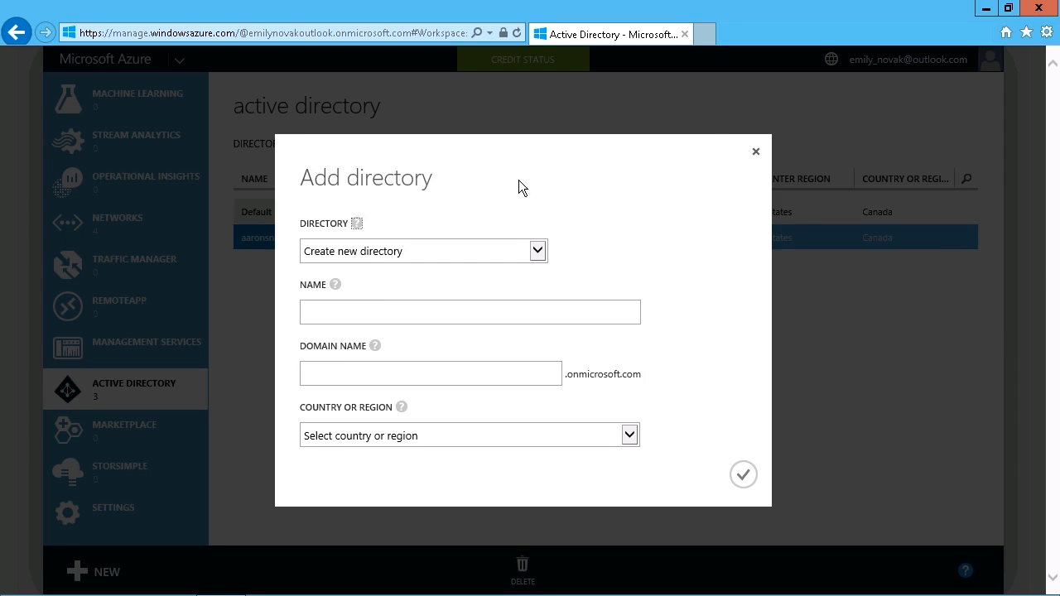
click(755, 152)
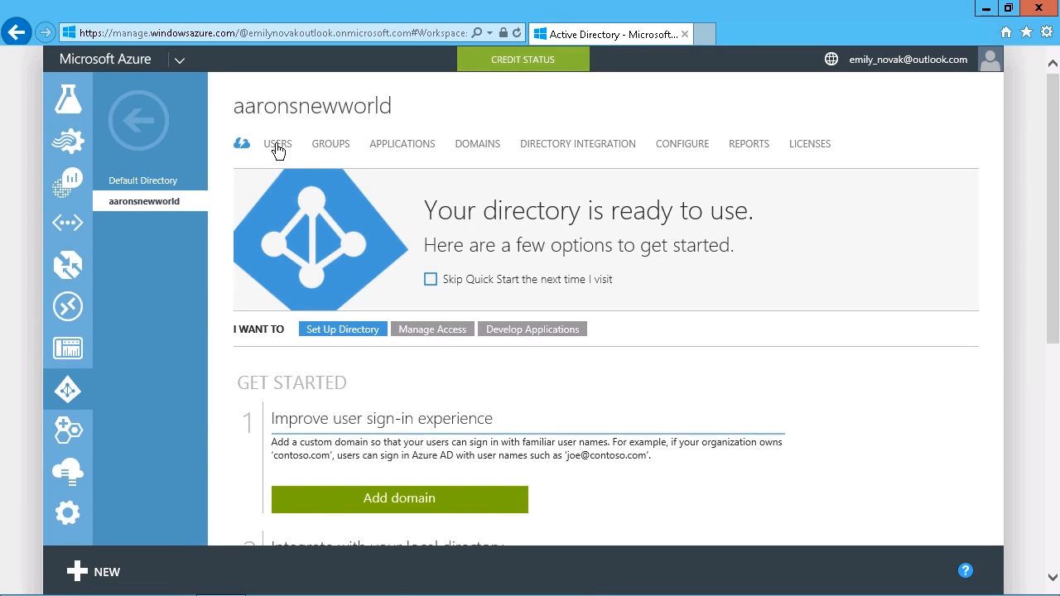
- Show the aaronsnewworld directory's USERS list of cloud and synced accounts
click(277, 143)
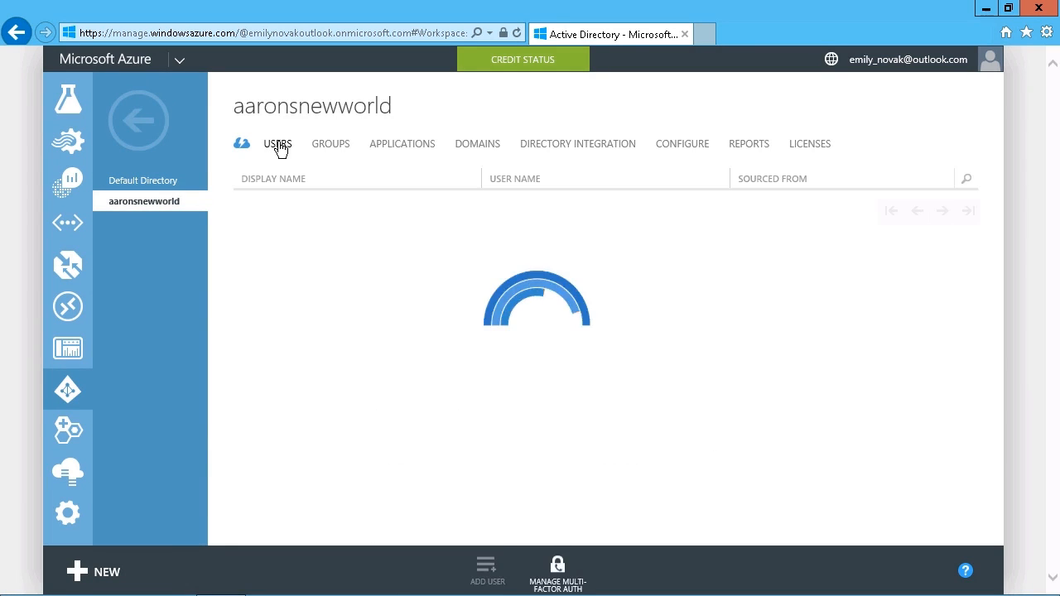
click(278, 143)
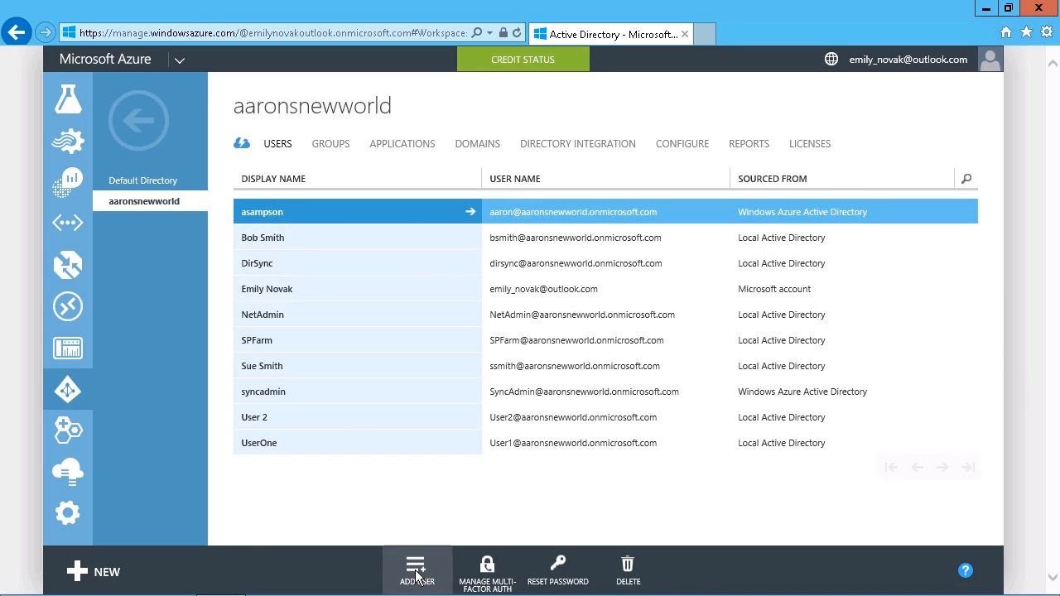
- Add a new organization user with user name TestUser345
click(418, 570)
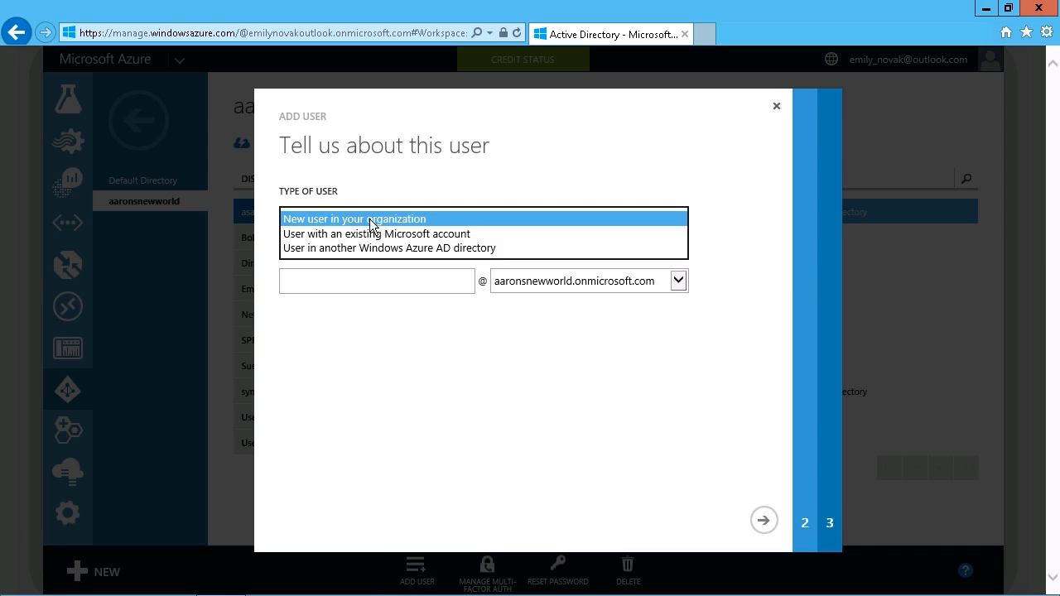
mouse_move(360, 234)
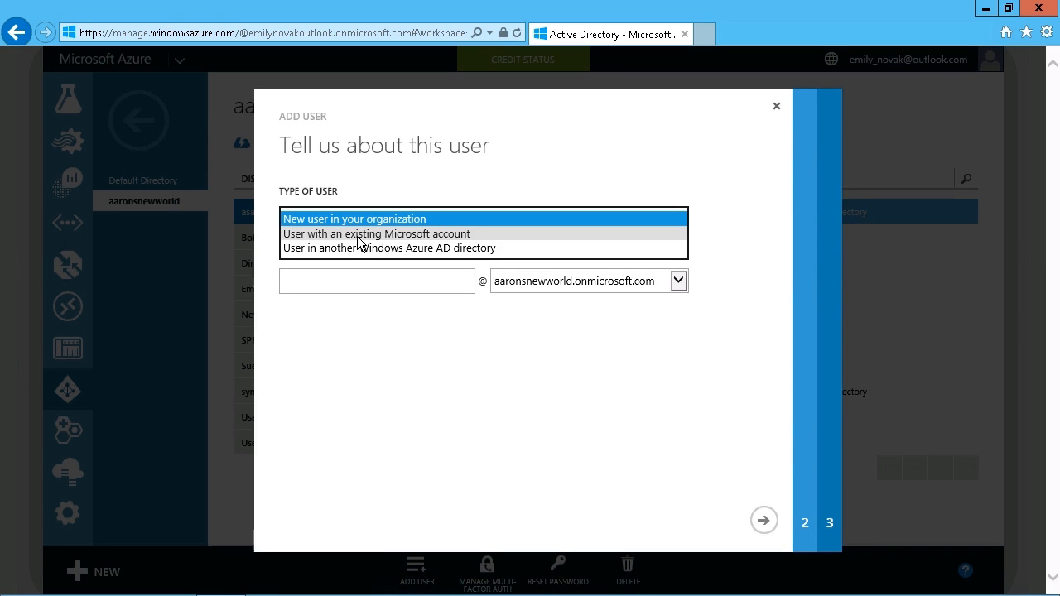
mouse_move(475, 235)
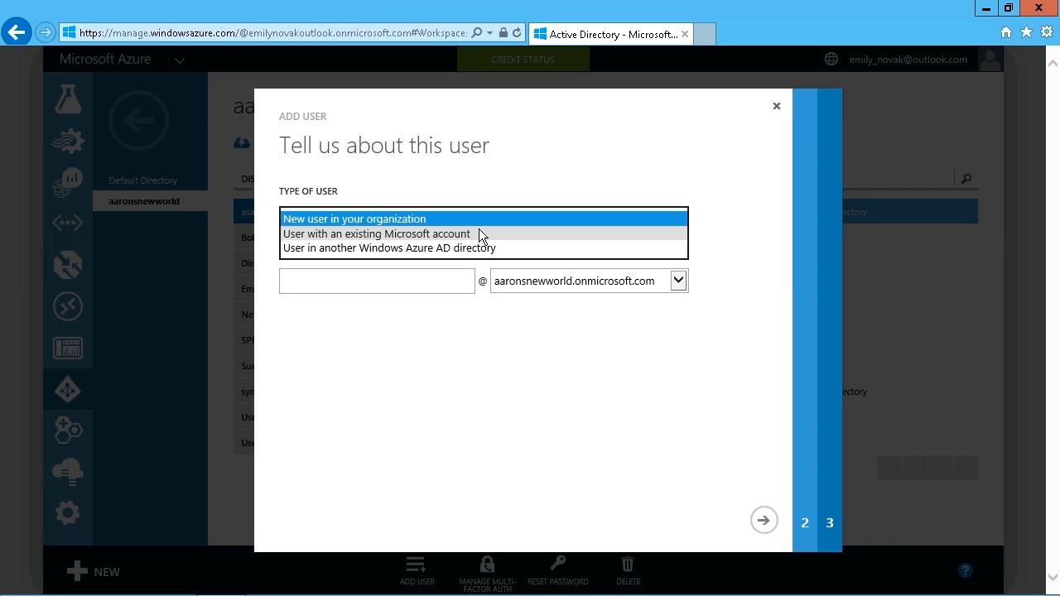
mouse_move(428, 253)
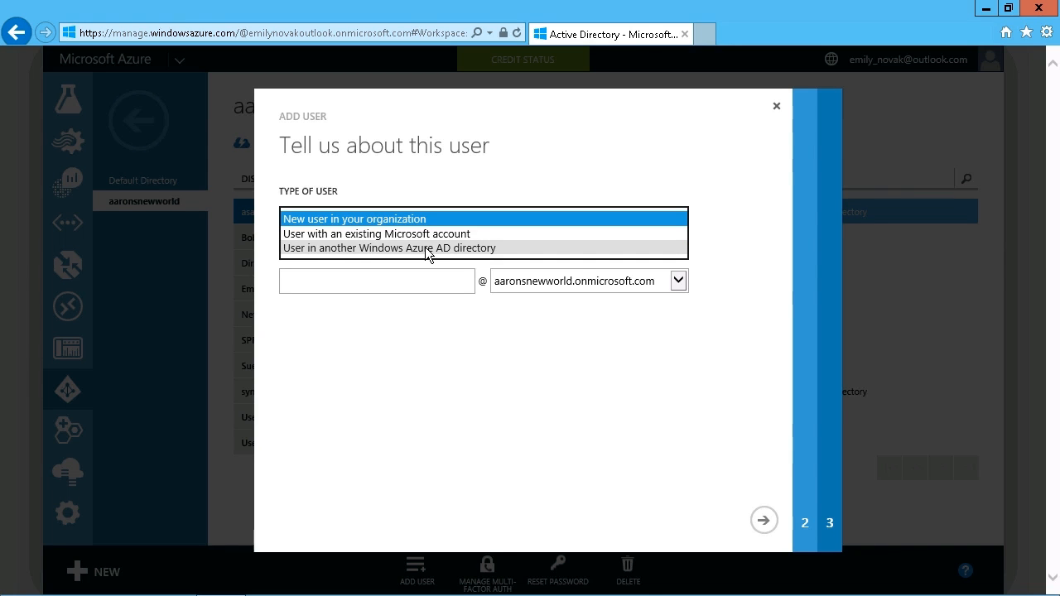
mouse_move(378, 323)
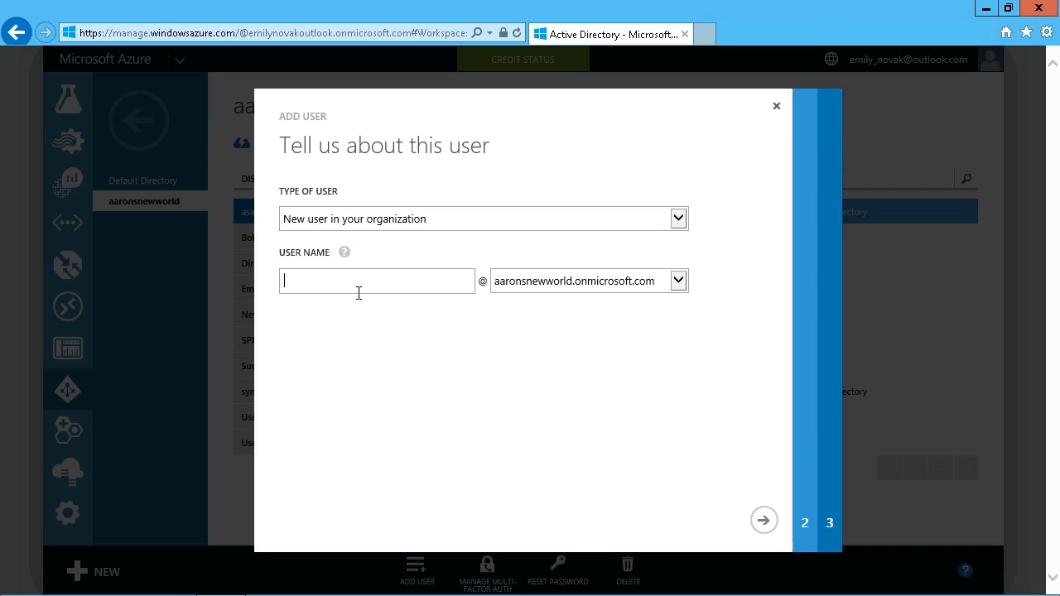
text(TestUser345)
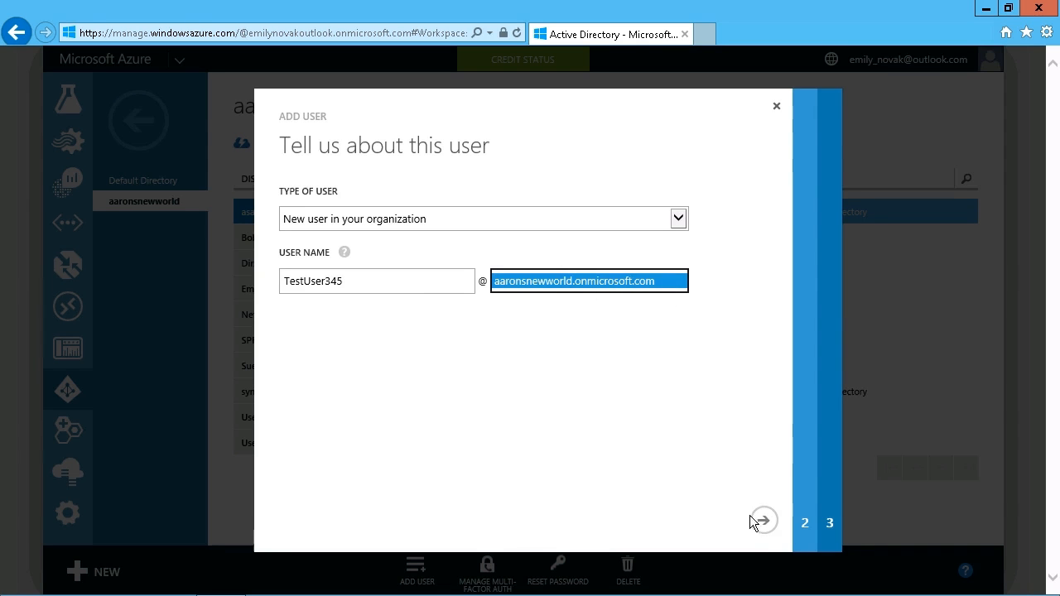
- Enter first name Test, last name User345 and display name Tuser345
click(761, 521)
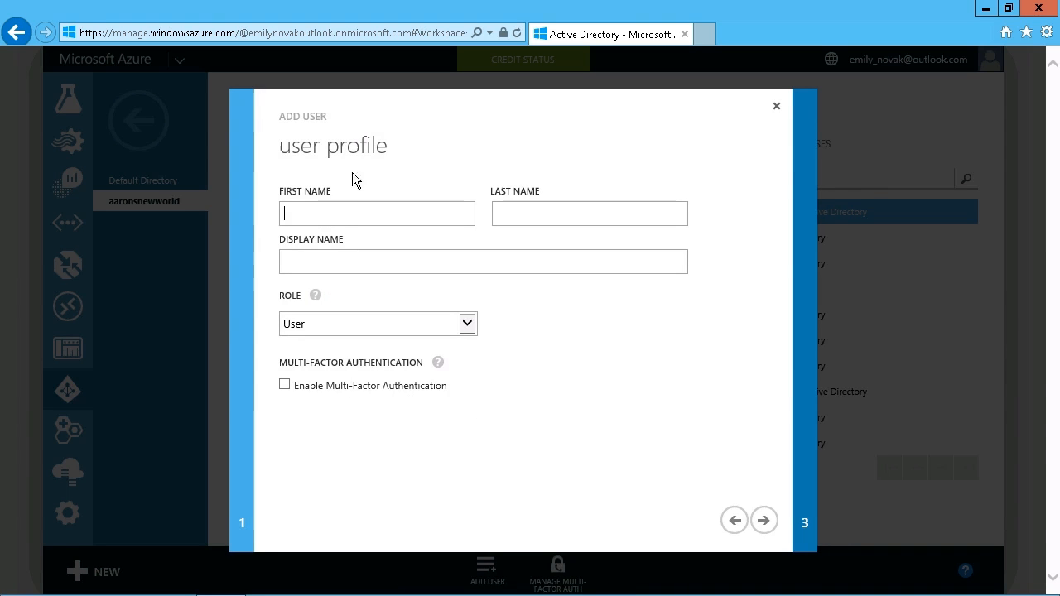
text(Tes)
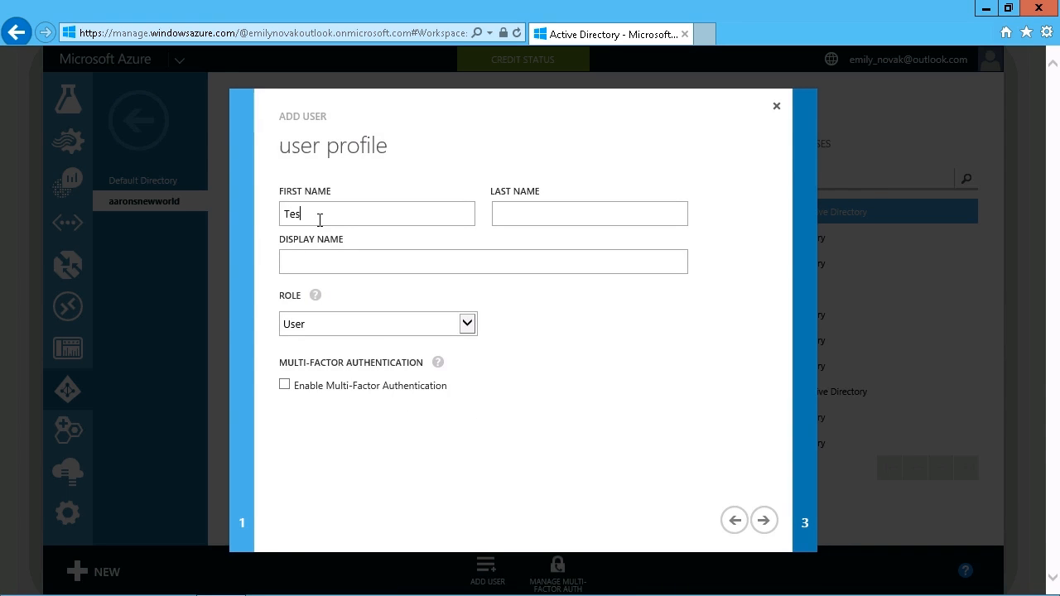
text(Use)
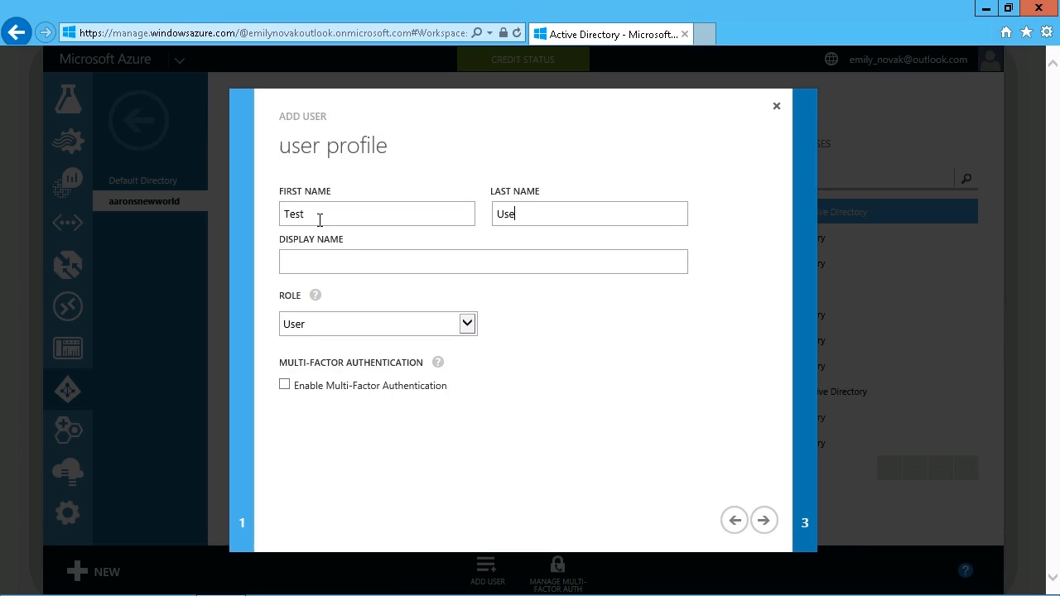
text(345)
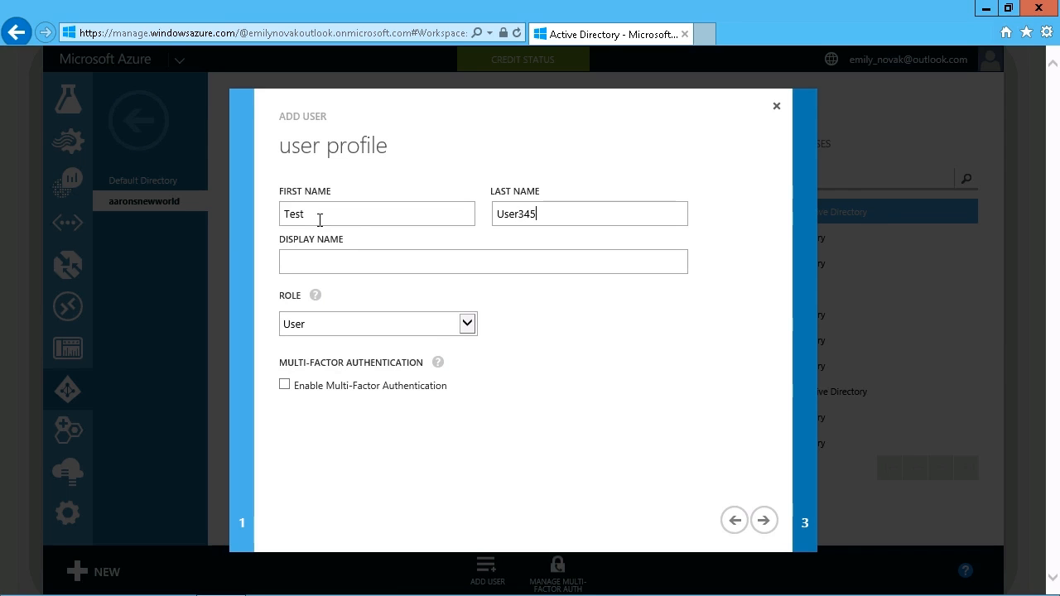
text(T)
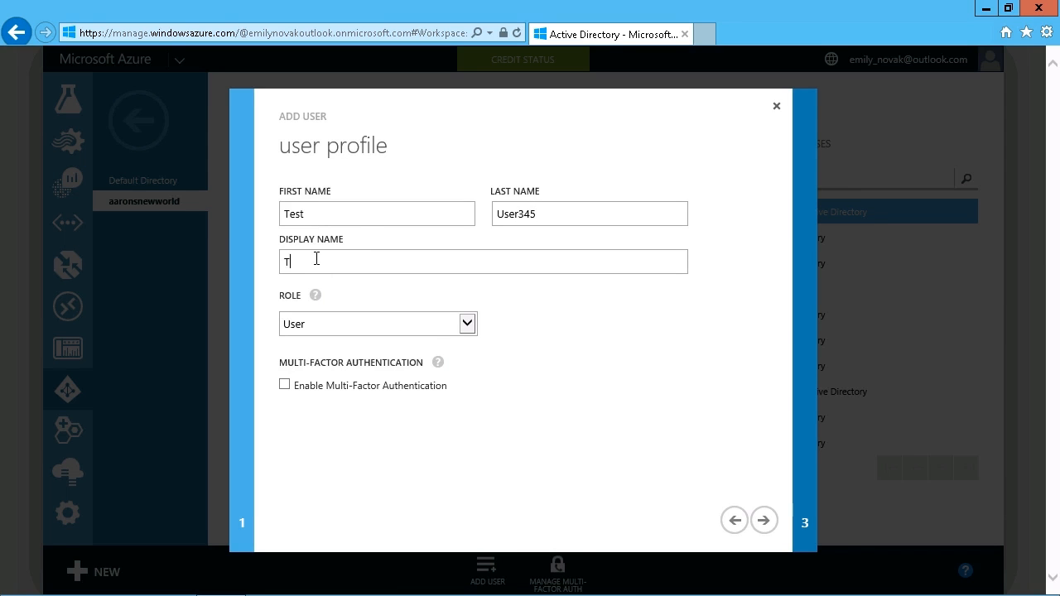
text(user)
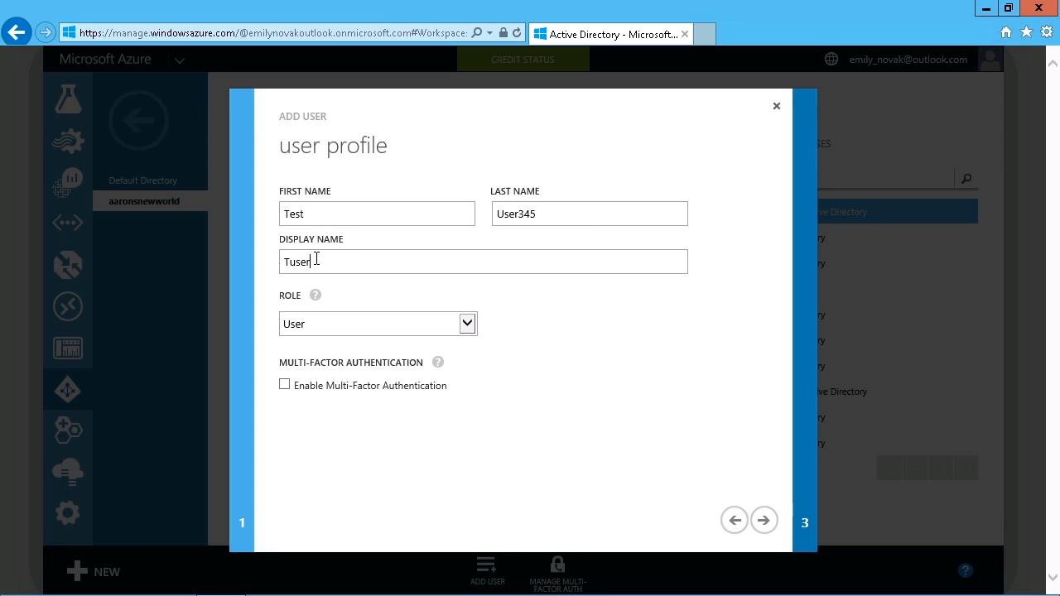
text(345)
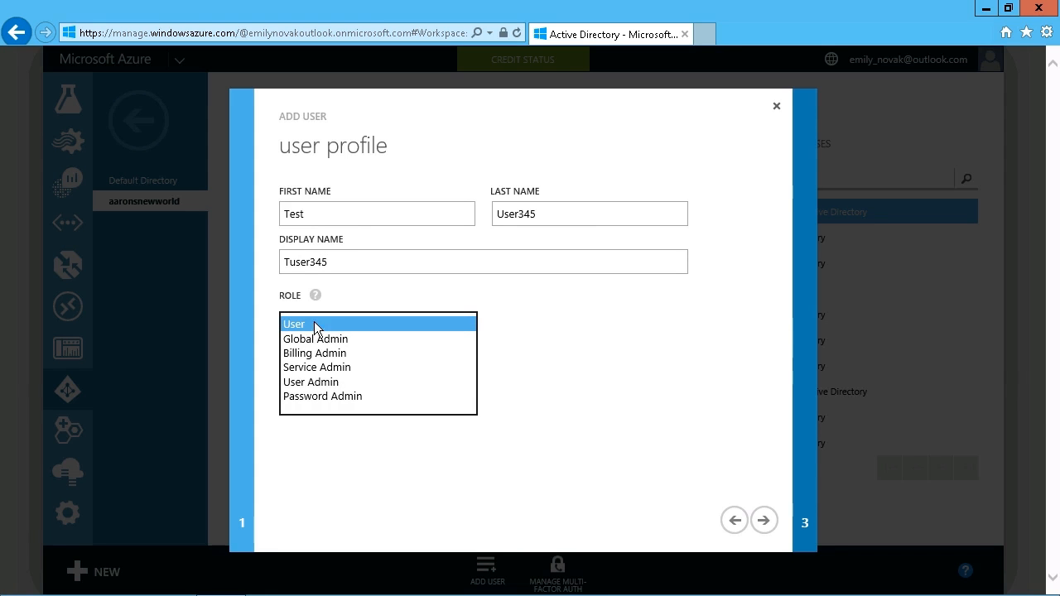
mouse_move(329, 332)
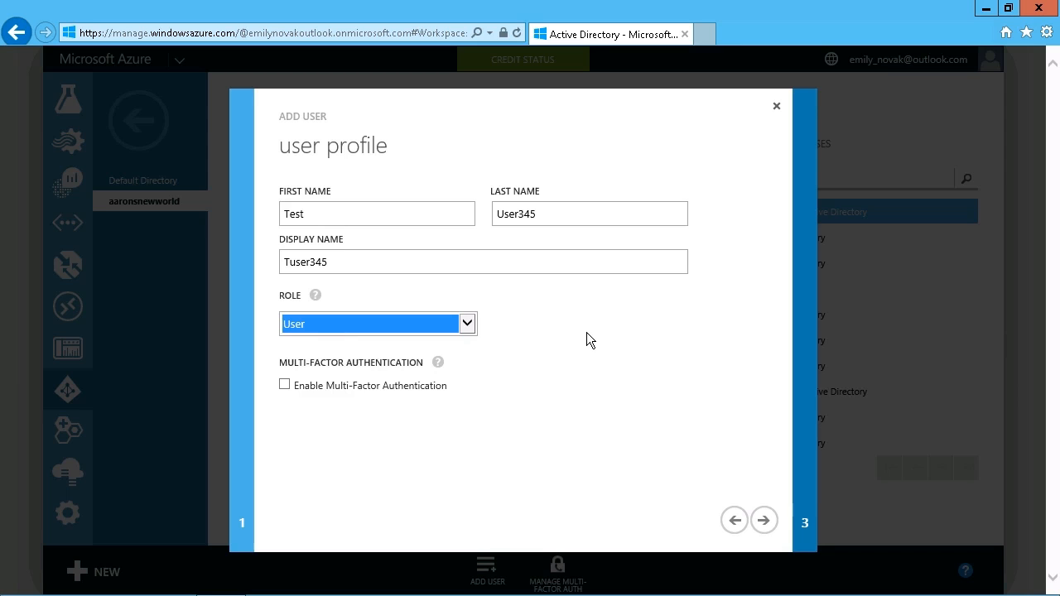
- Keep the User role, disable Multi-Factor Authentication, and advance to the password step
click(284, 385)
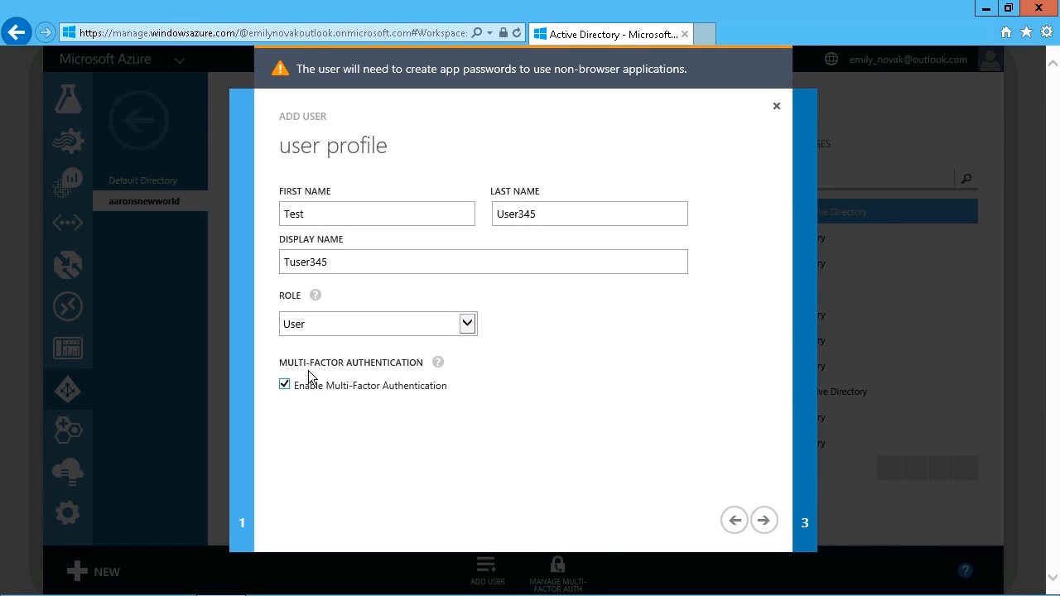
click(285, 384)
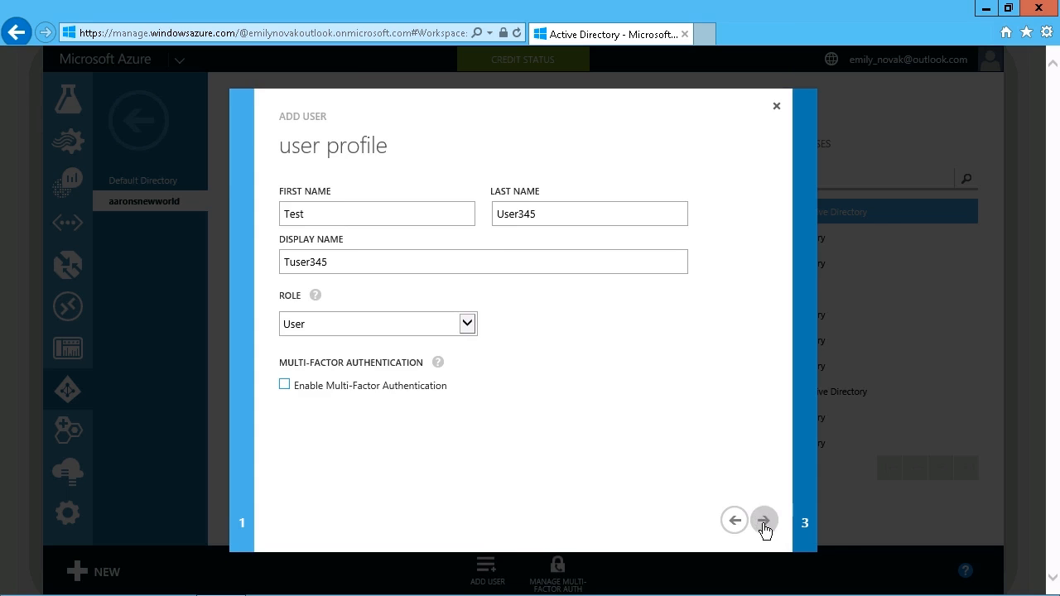
click(763, 520)
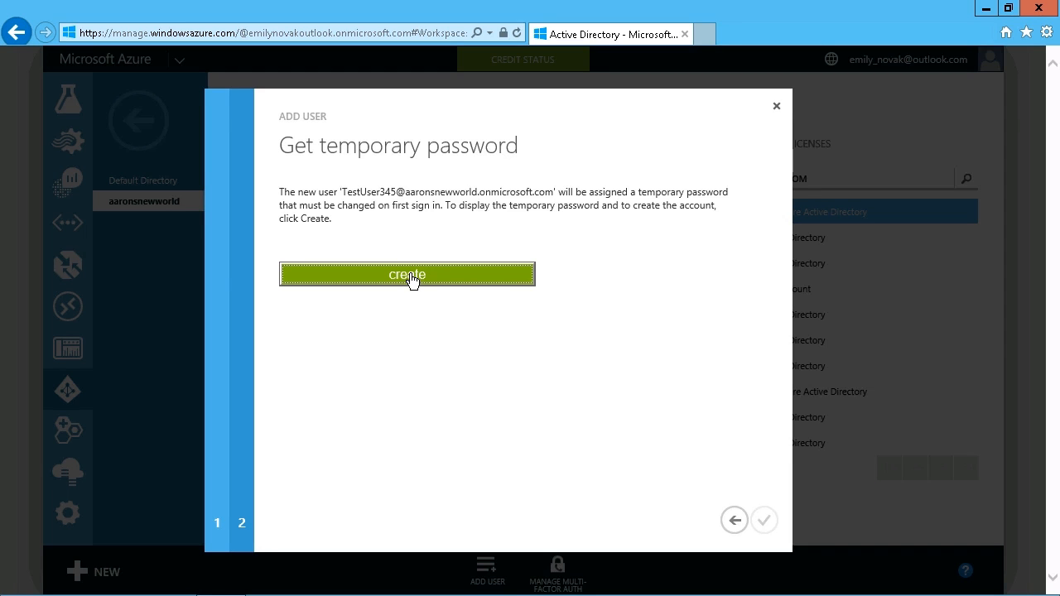
- Create the Tuser345 account and copy its generated temporary password
click(407, 274)
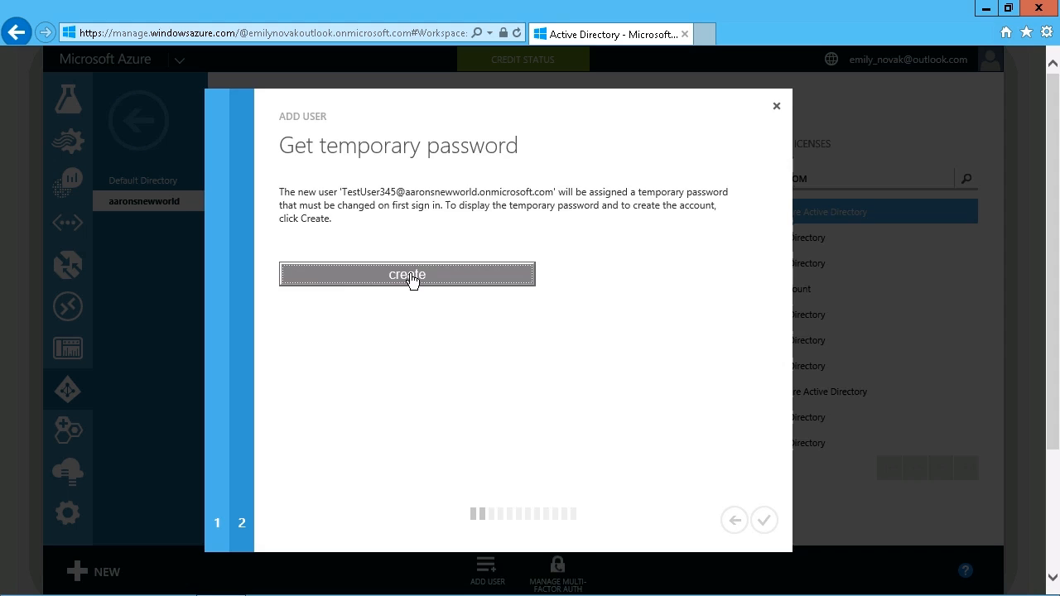
click(407, 274)
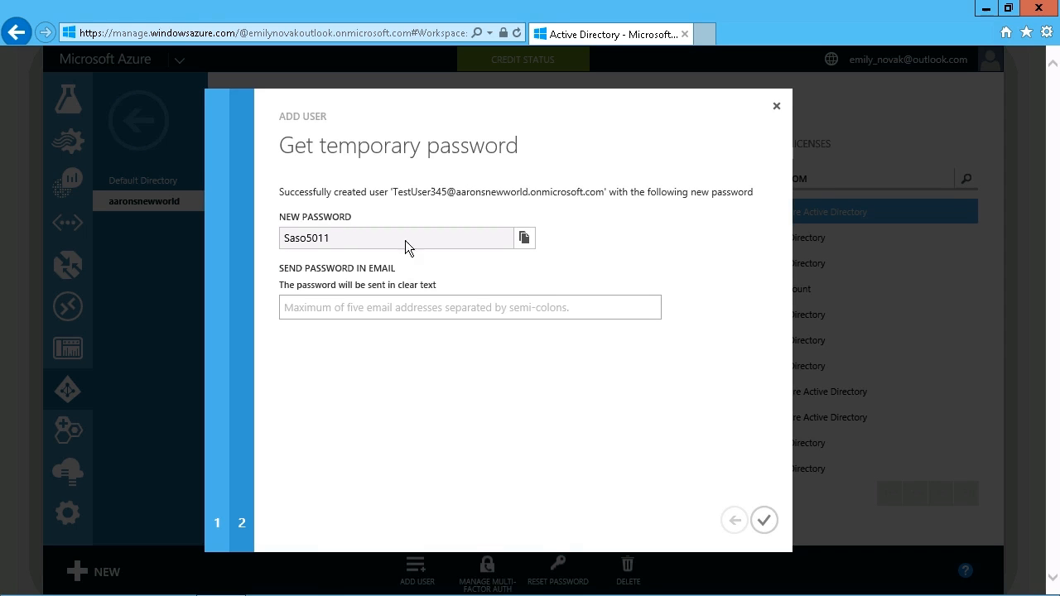
mouse_move(525, 241)
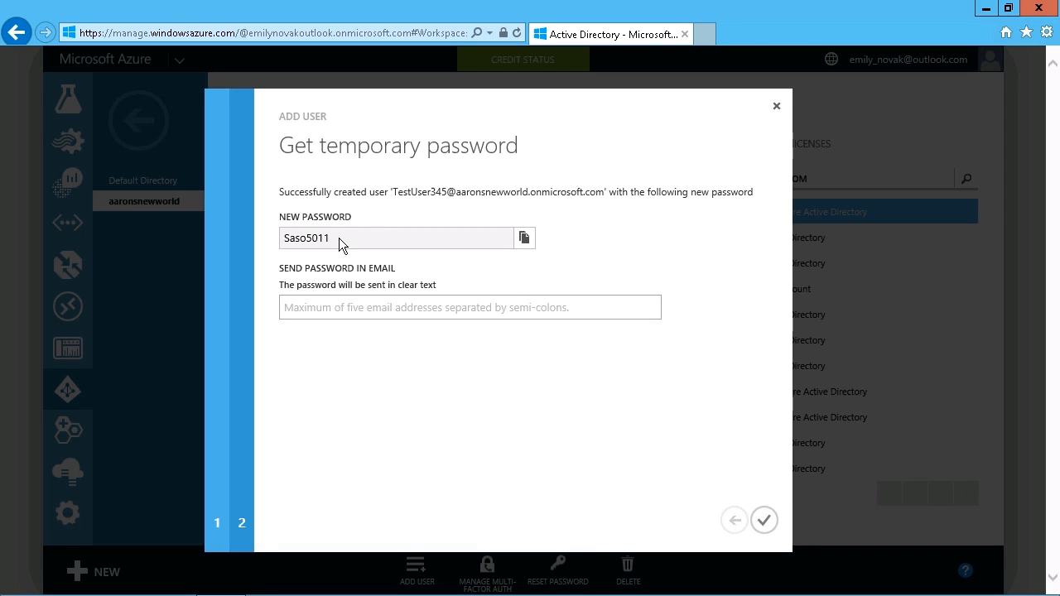
mouse_move(416, 279)
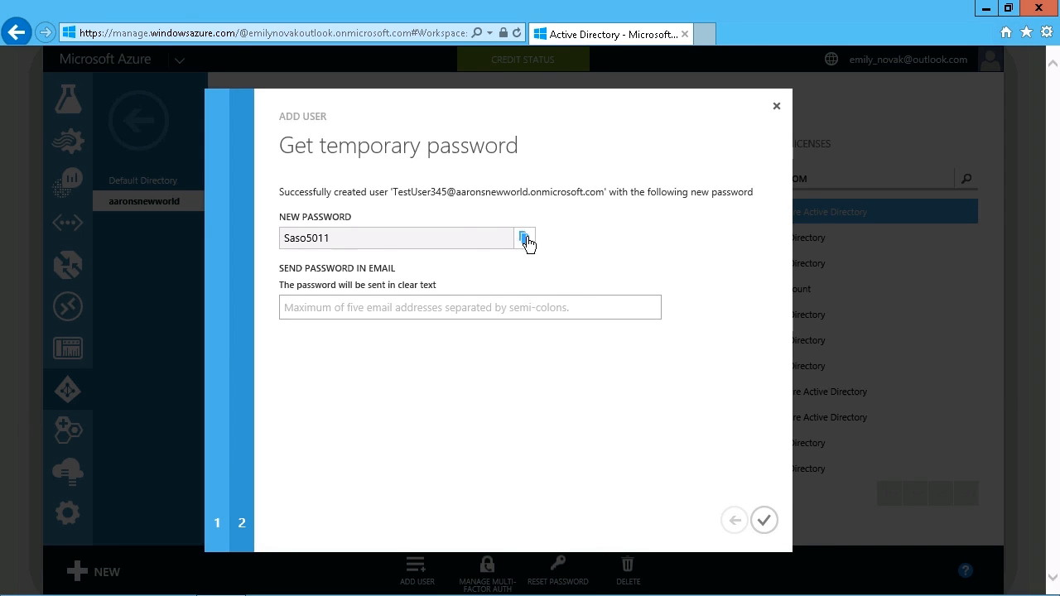
click(525, 238)
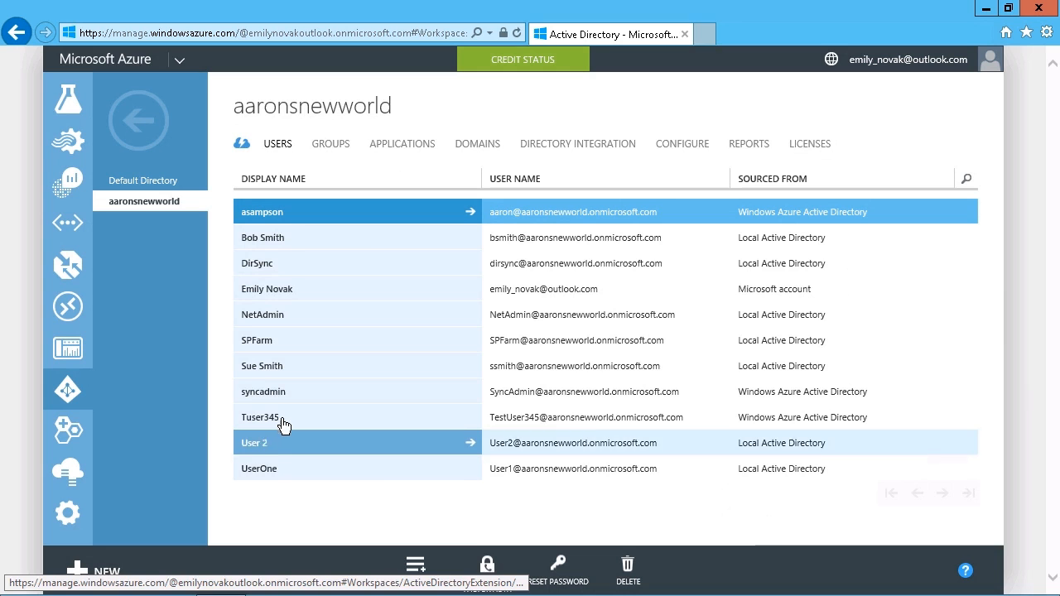
click(284, 416)
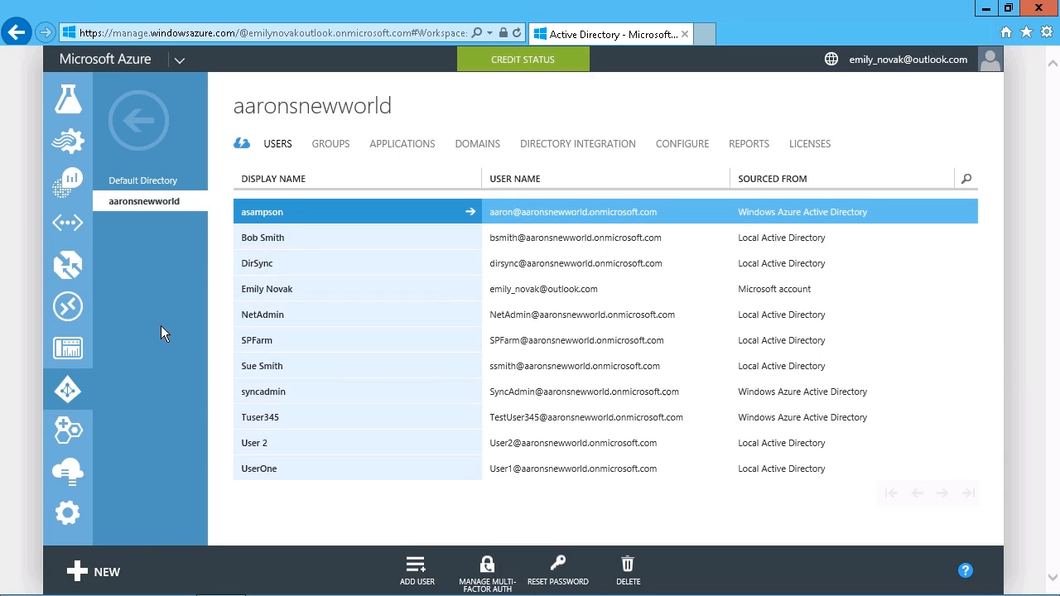
mouse_move(487, 570)
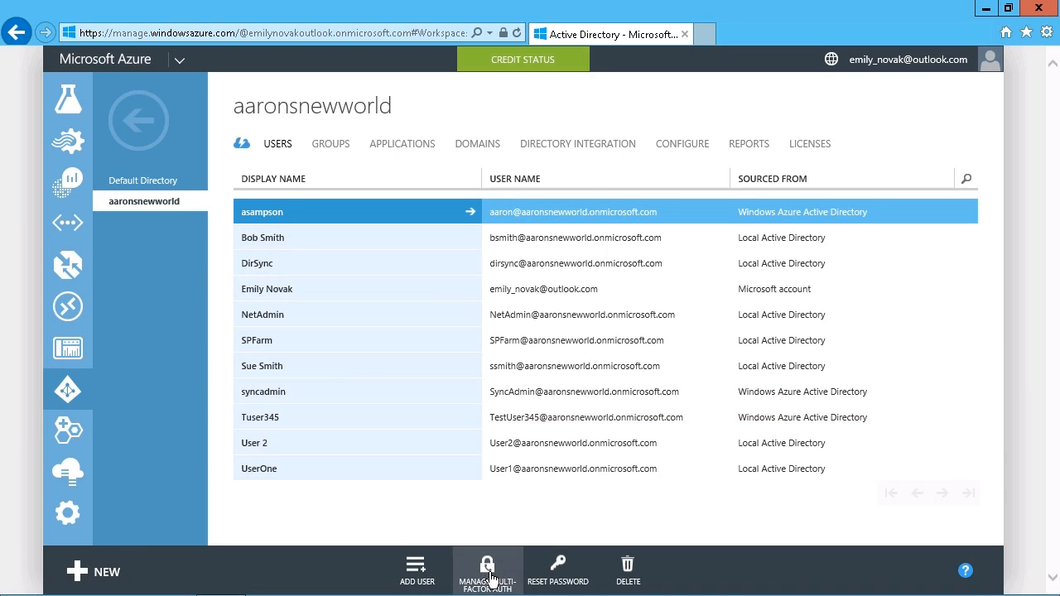
mouse_move(441, 492)
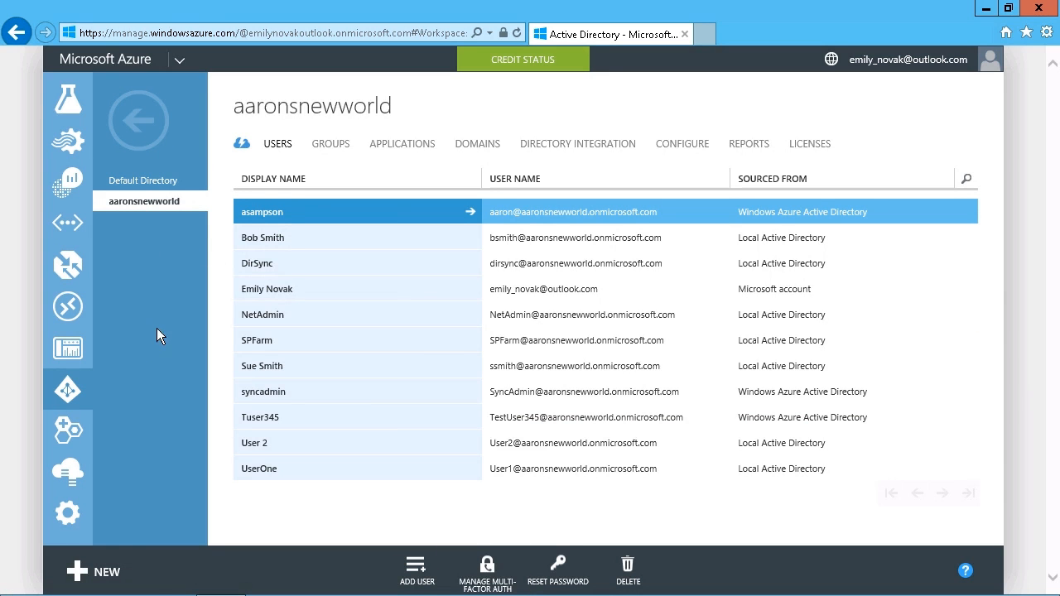
click(94, 571)
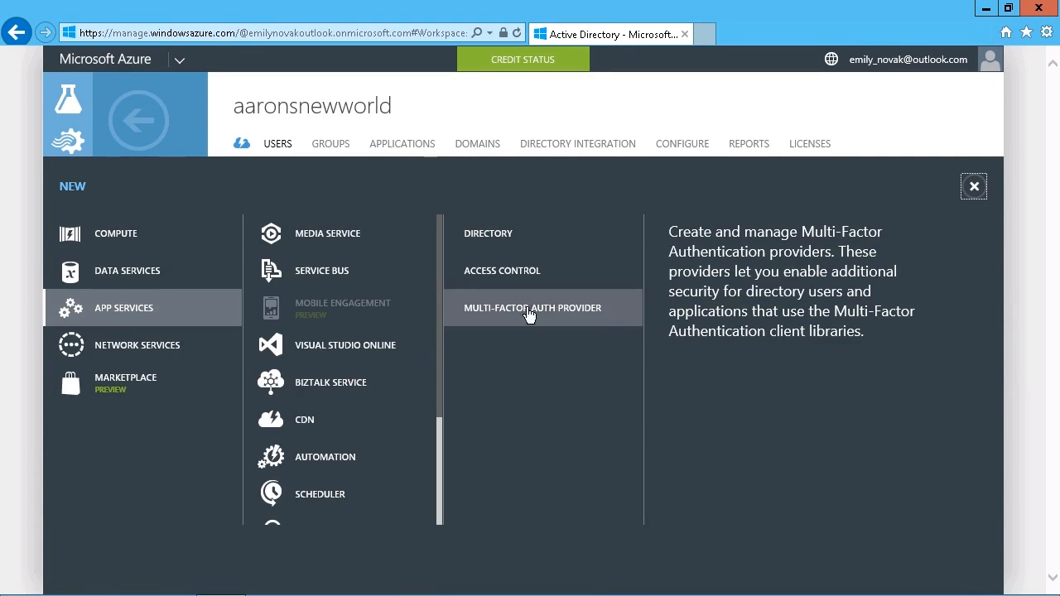
mouse_move(562, 313)
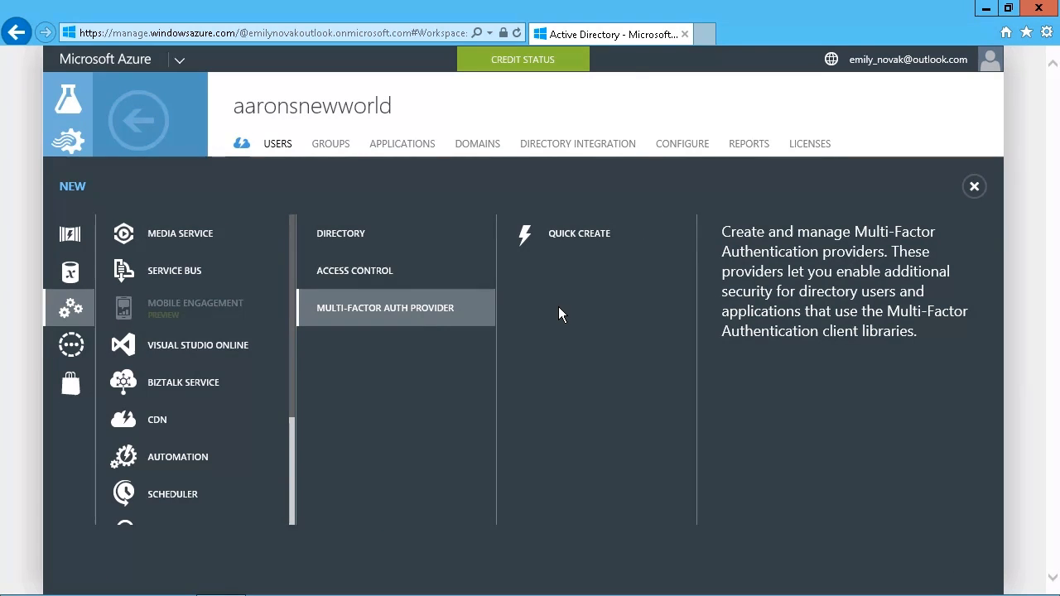
mouse_move(583, 226)
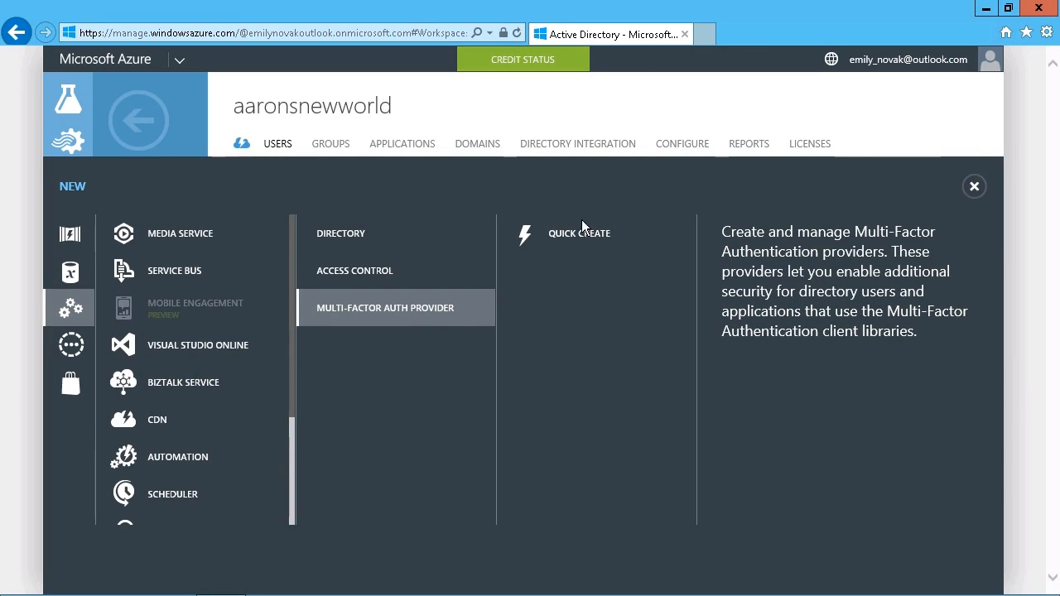
click(579, 233)
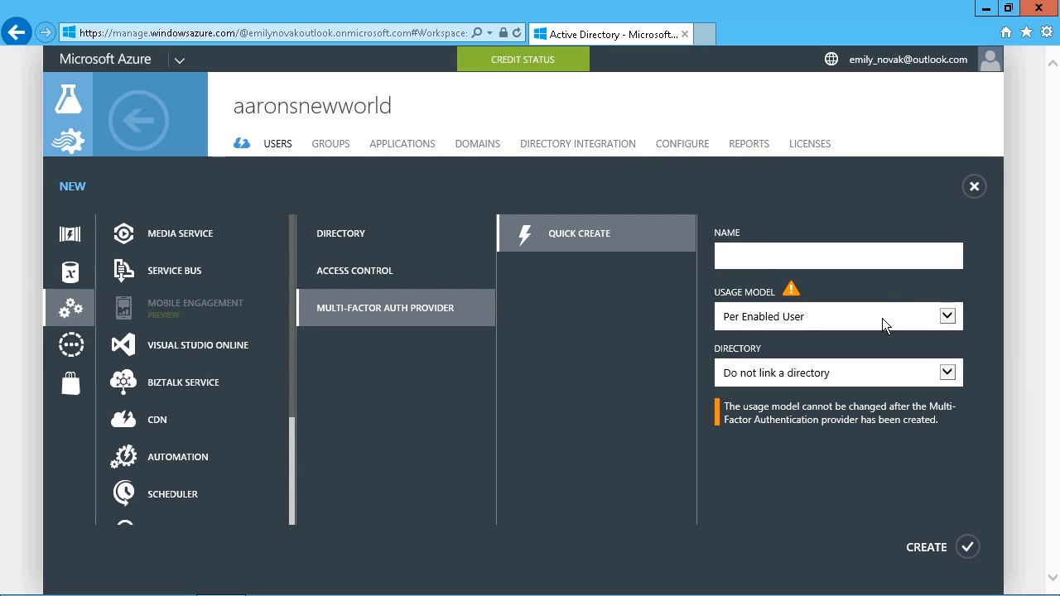
click(837, 316)
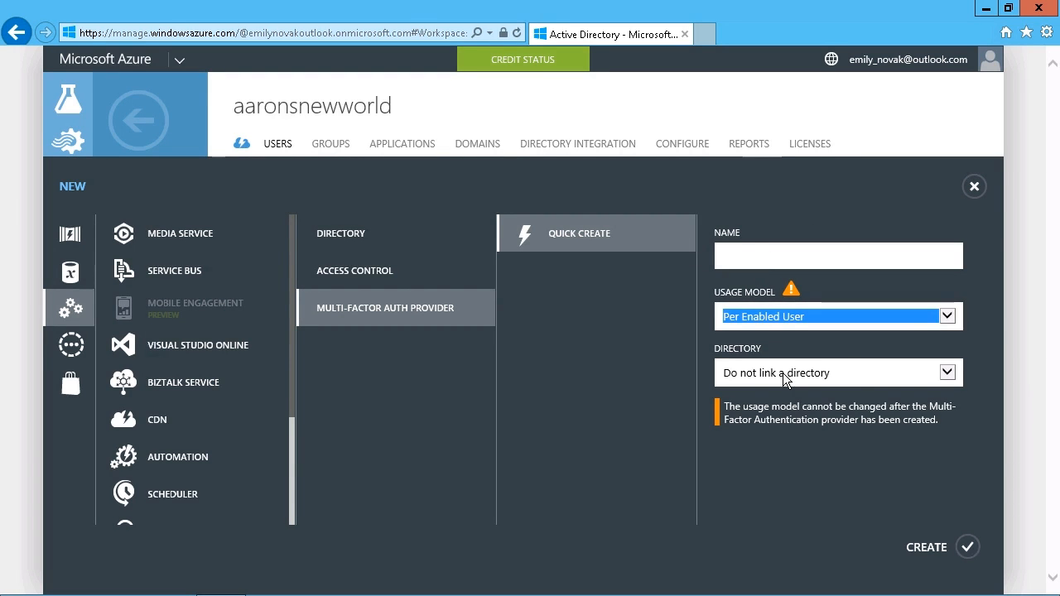
click(837, 373)
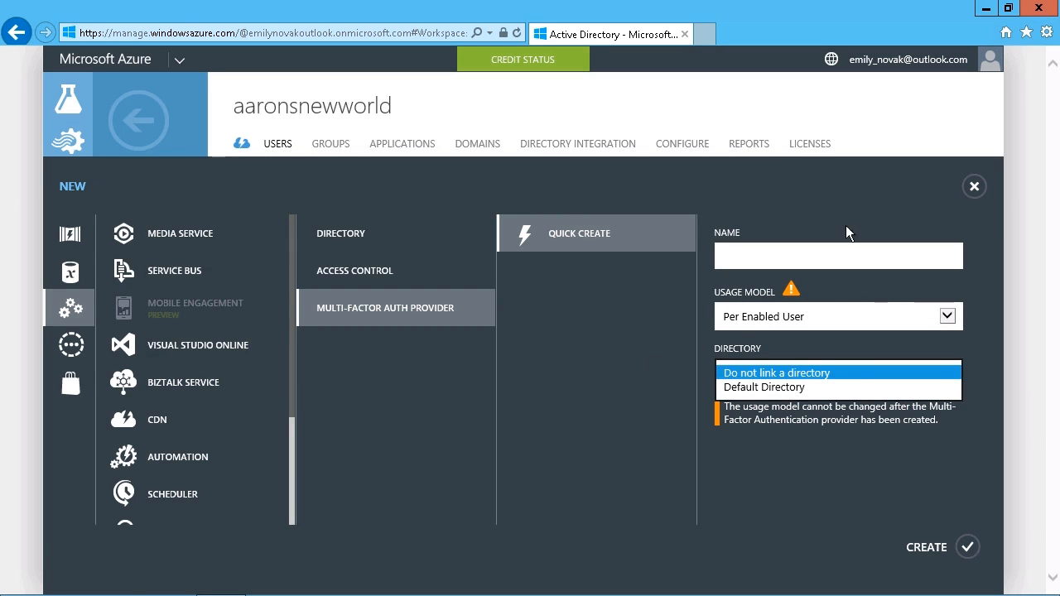
click(974, 186)
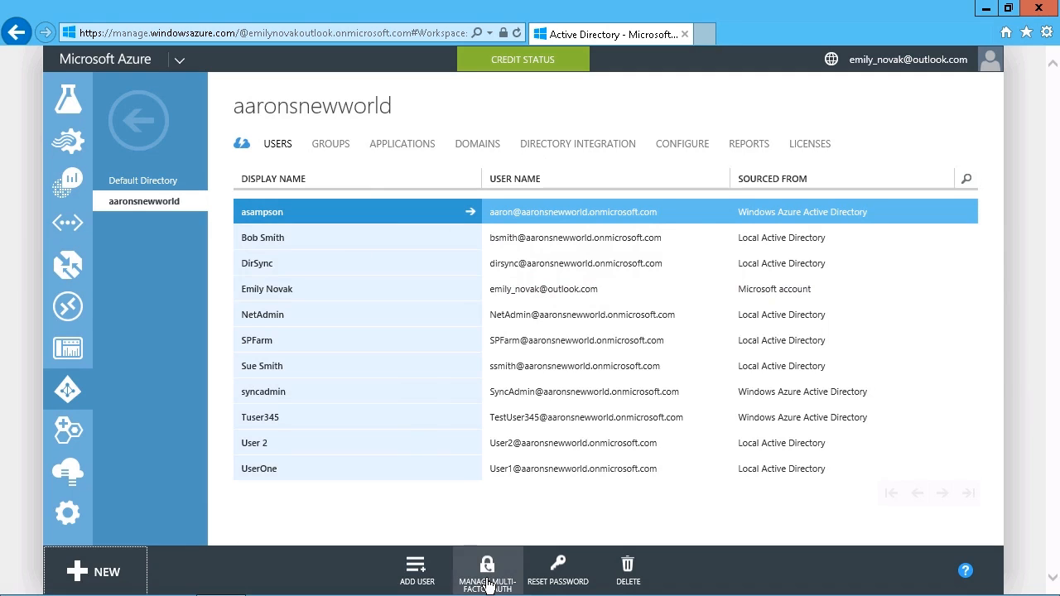
- Open Manage Multi-Factor Auth for the aaronsnewworld users
click(487, 571)
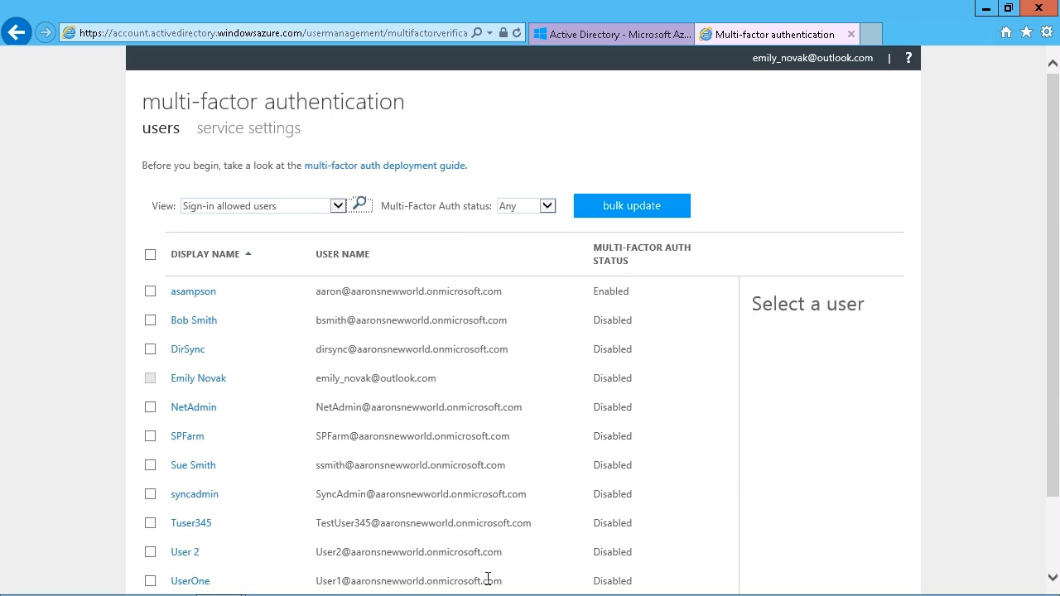
- Select Tuser345, enable multi-factor auth, confirm, and dismiss the success message
scroll(down, 3)
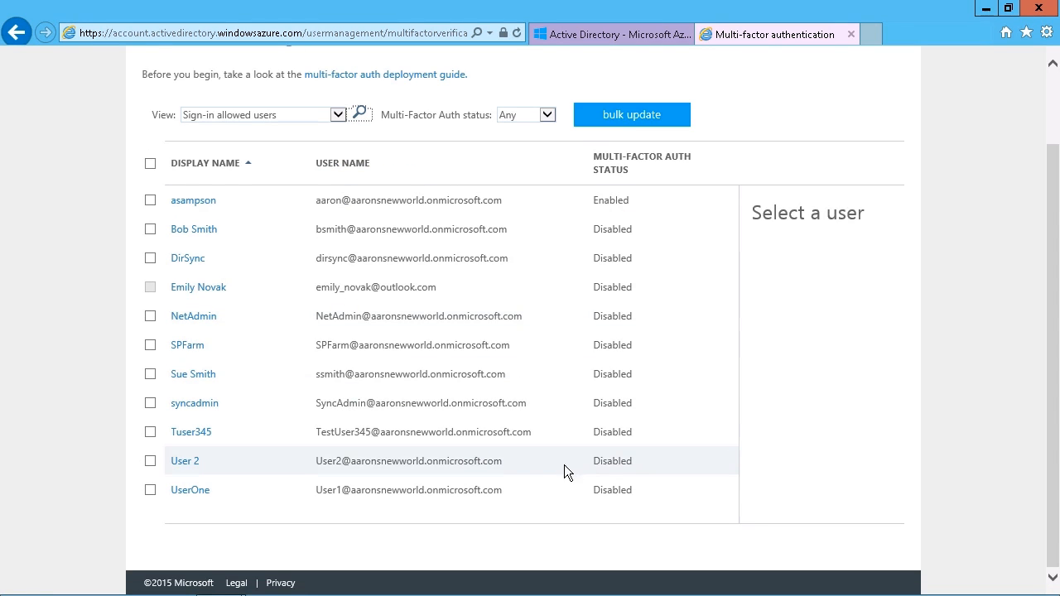
mouse_move(209, 434)
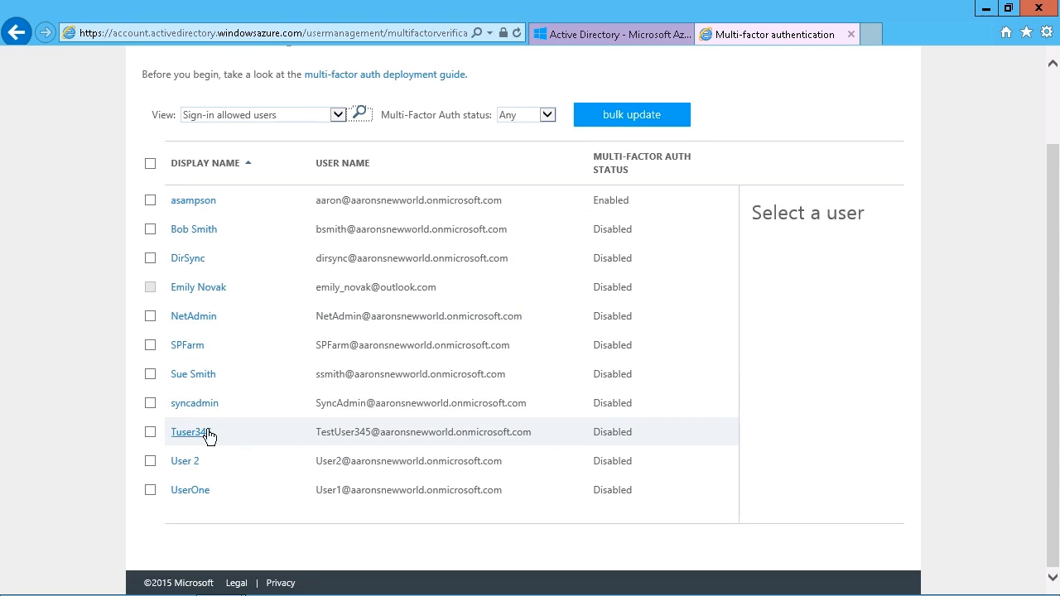
mouse_move(149, 442)
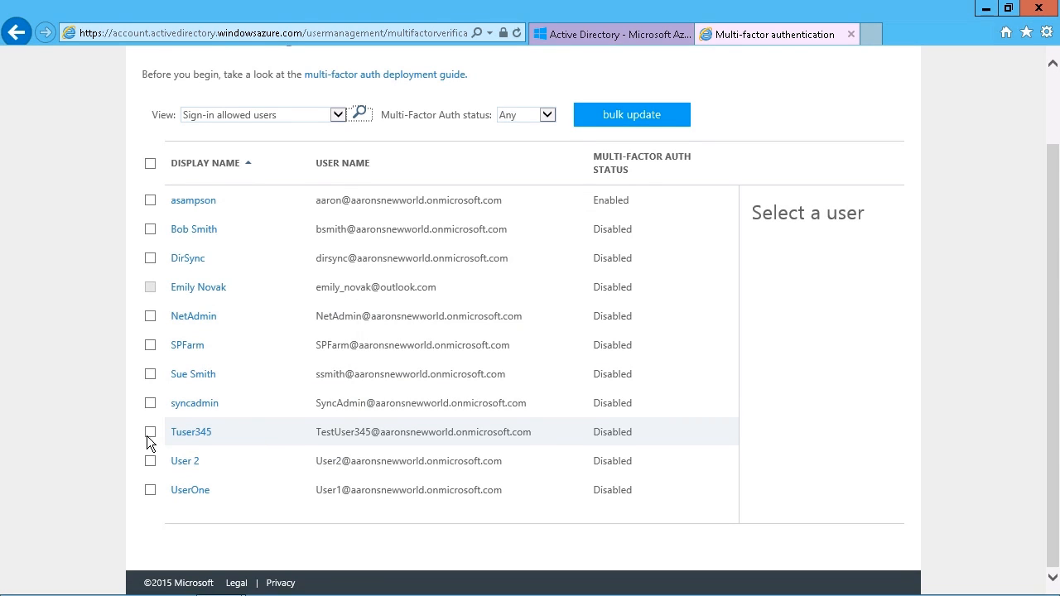
click(150, 431)
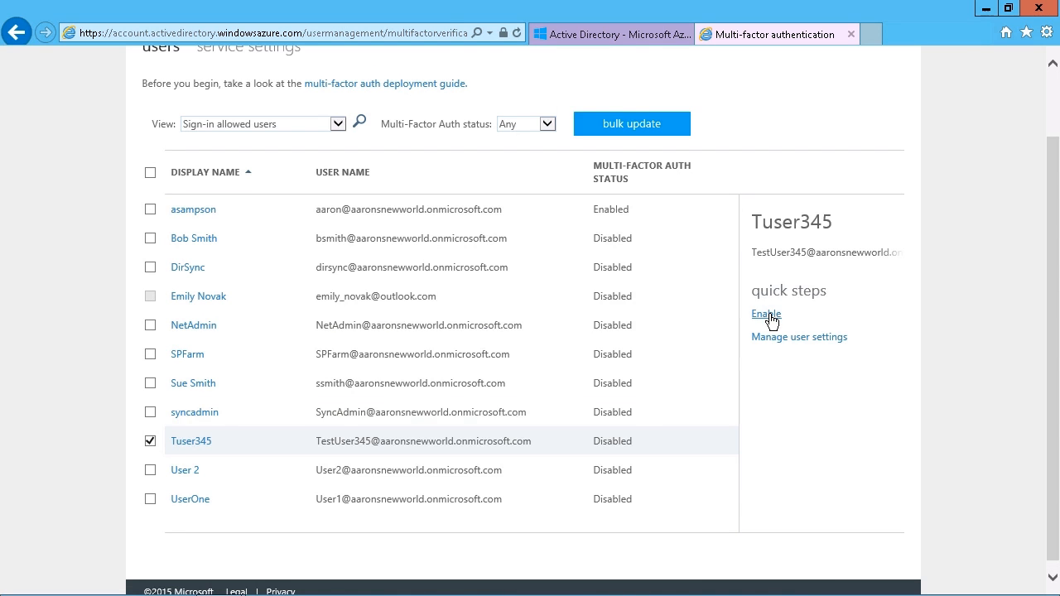
click(766, 314)
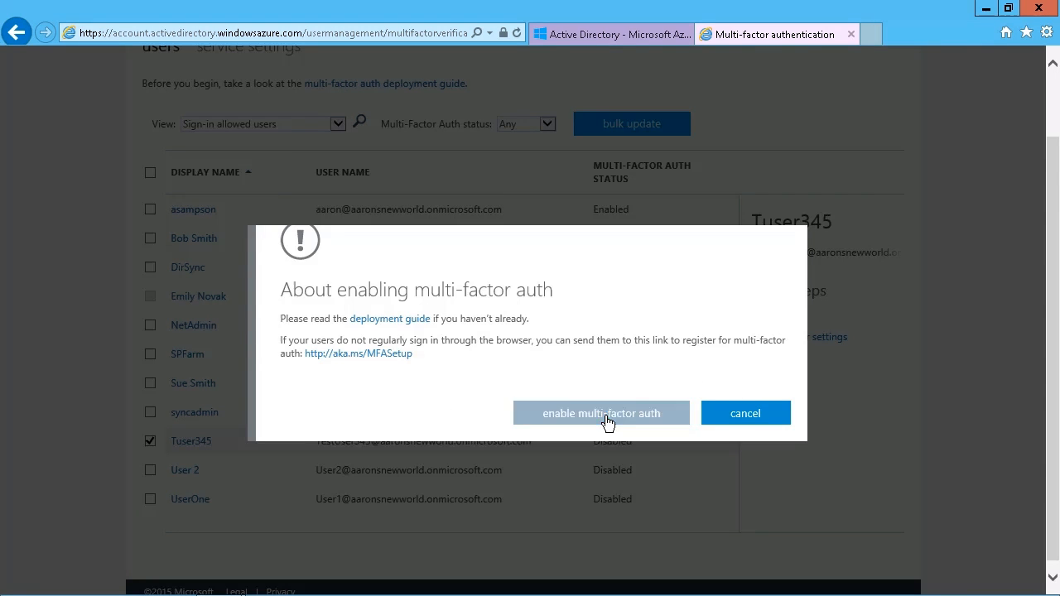
click(601, 413)
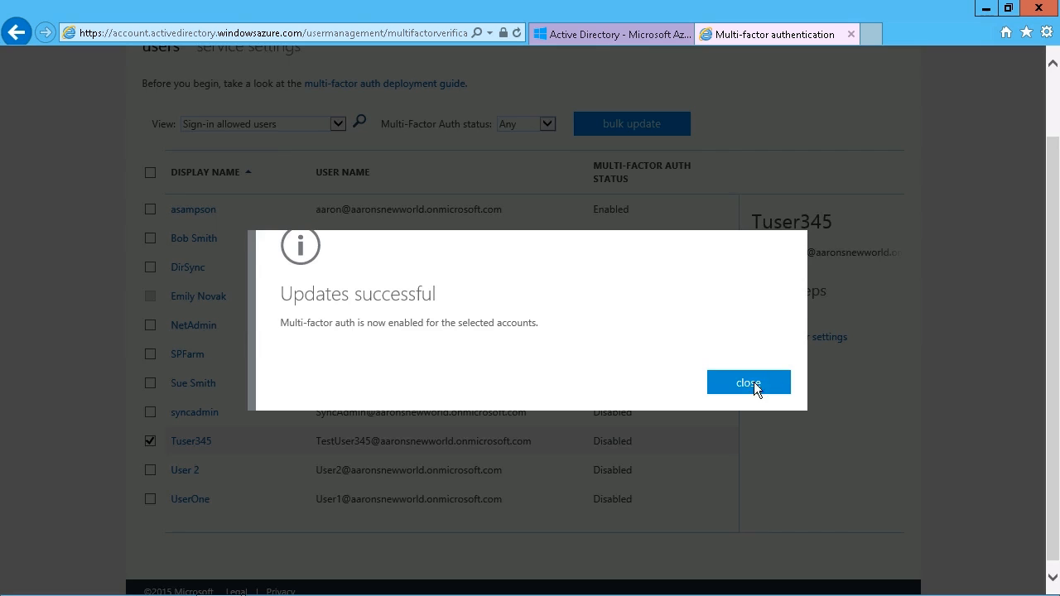
click(747, 382)
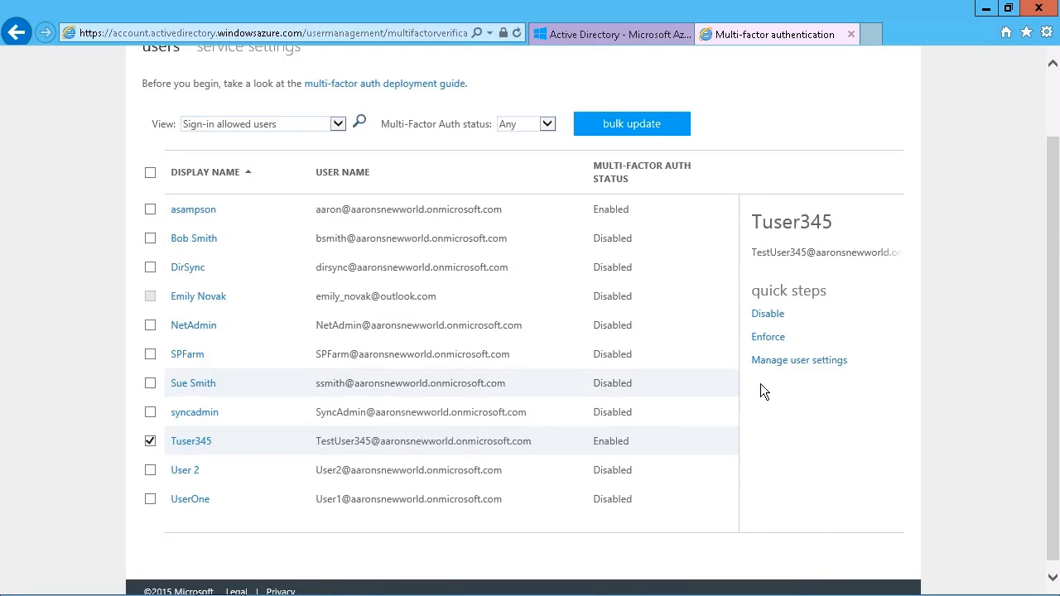
click(798, 359)
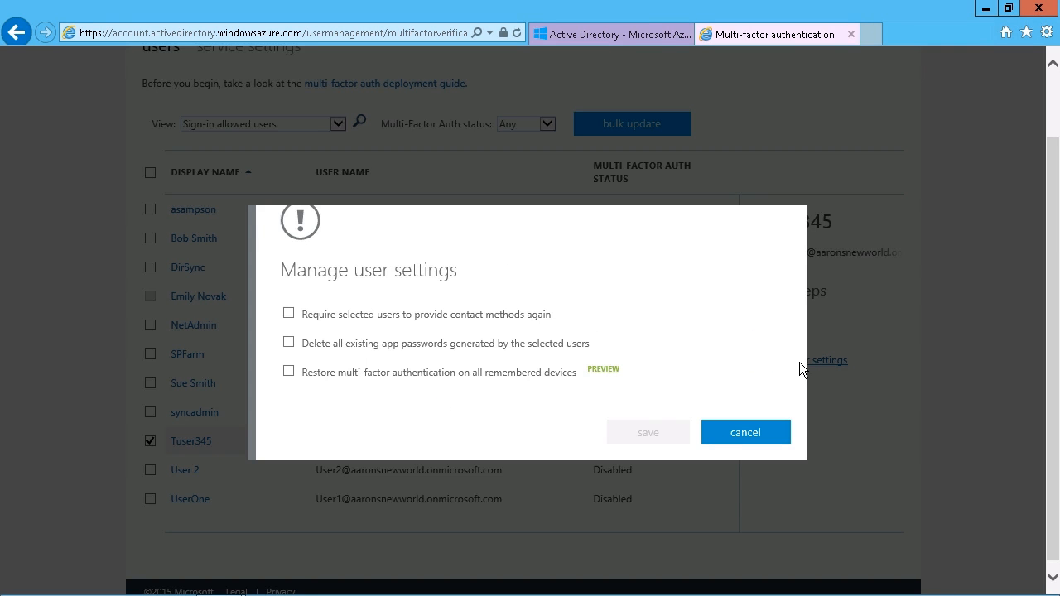
mouse_move(291, 299)
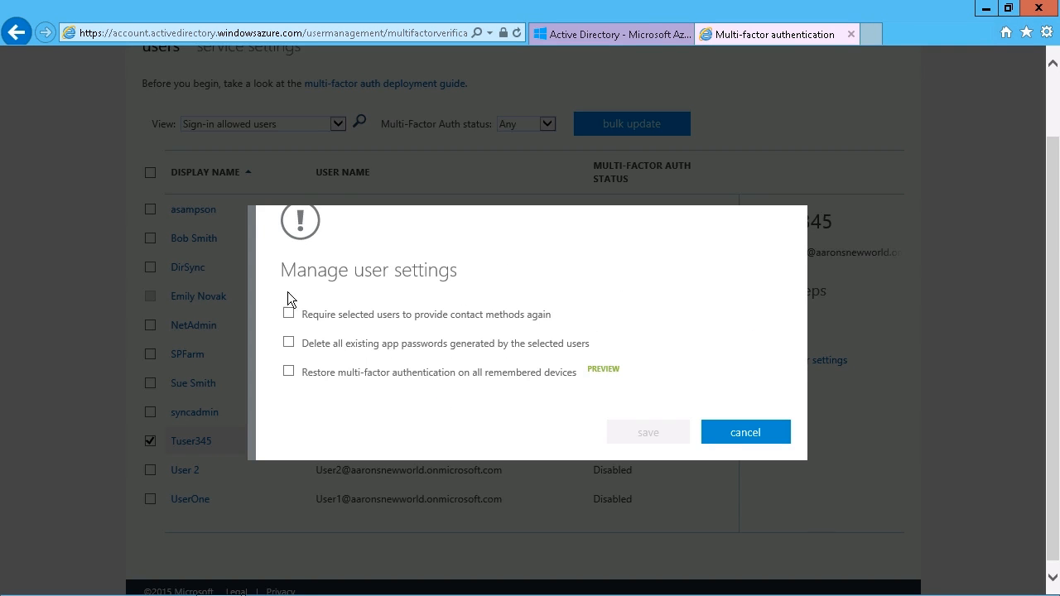
mouse_move(303, 379)
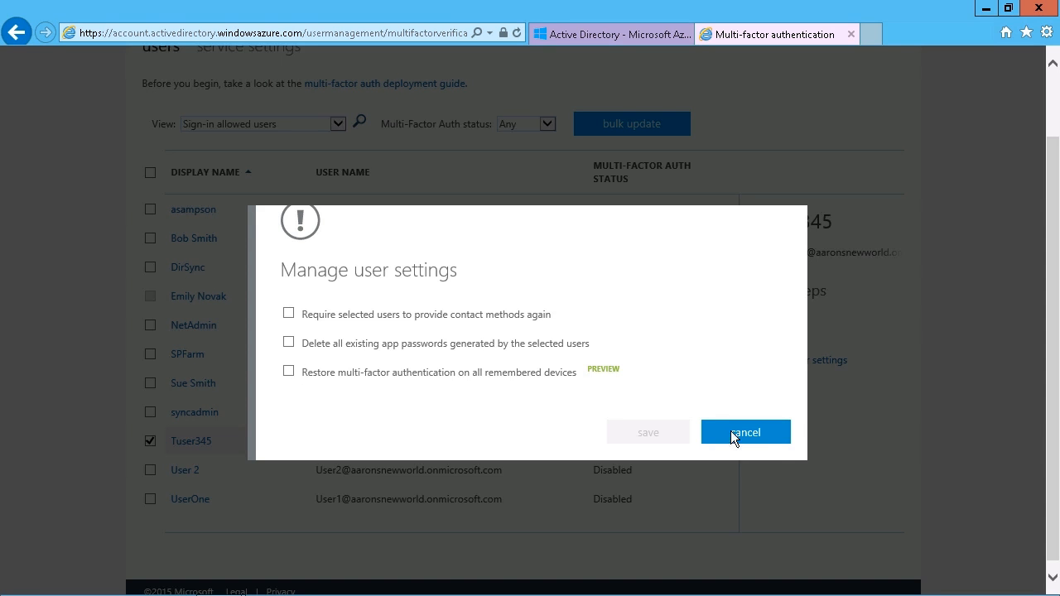
click(745, 432)
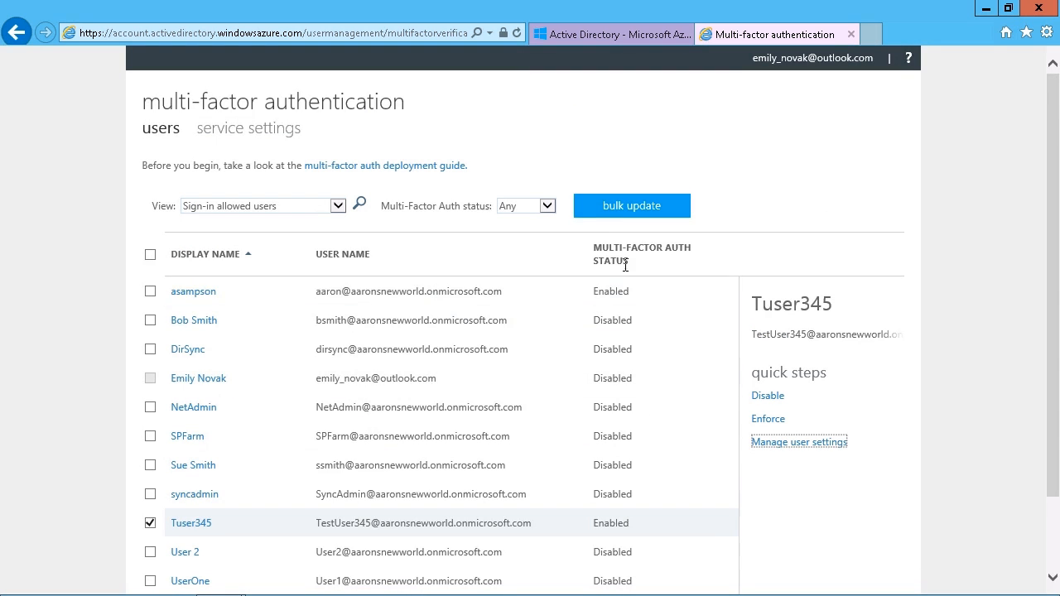
mouse_move(444, 465)
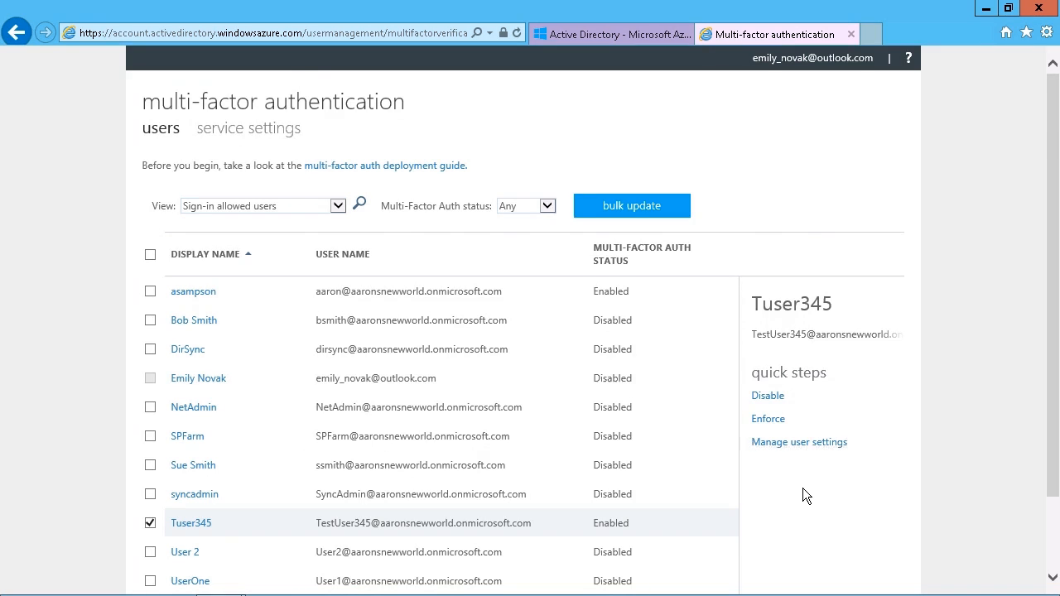
mouse_move(513, 256)
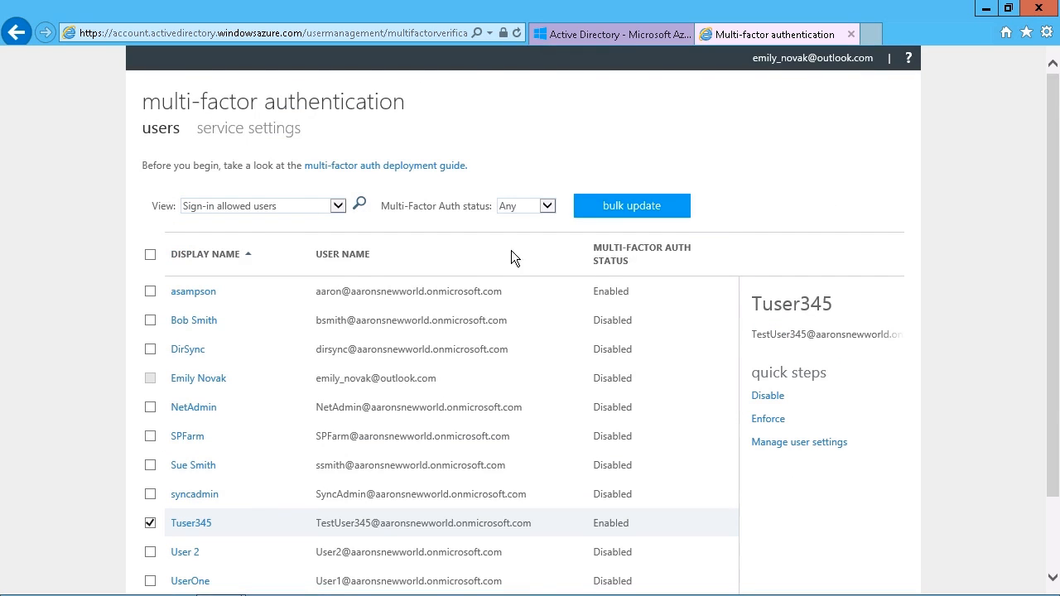
mouse_move(819, 79)
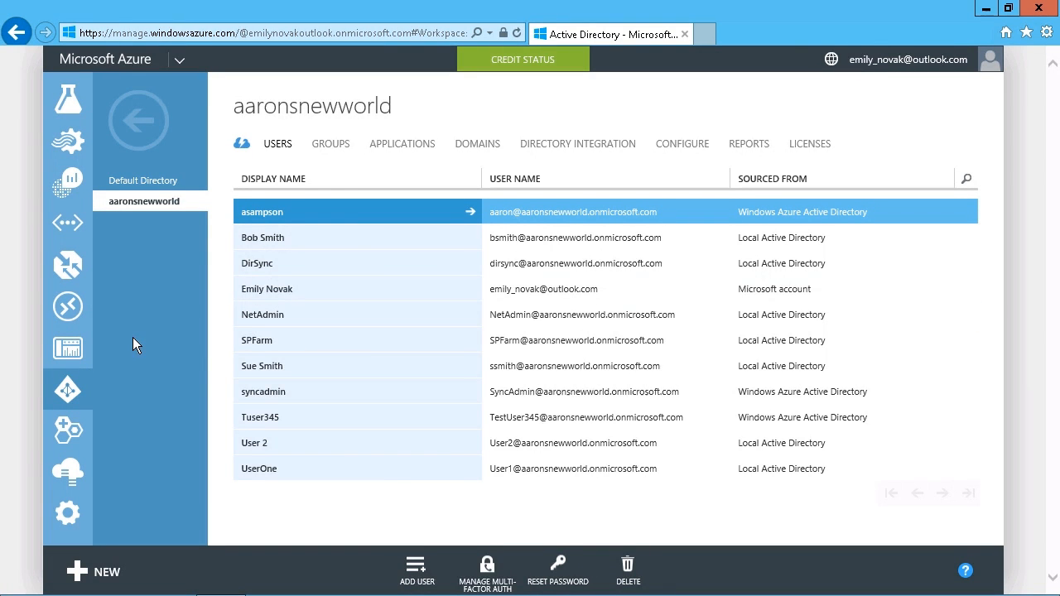
mouse_move(434, 146)
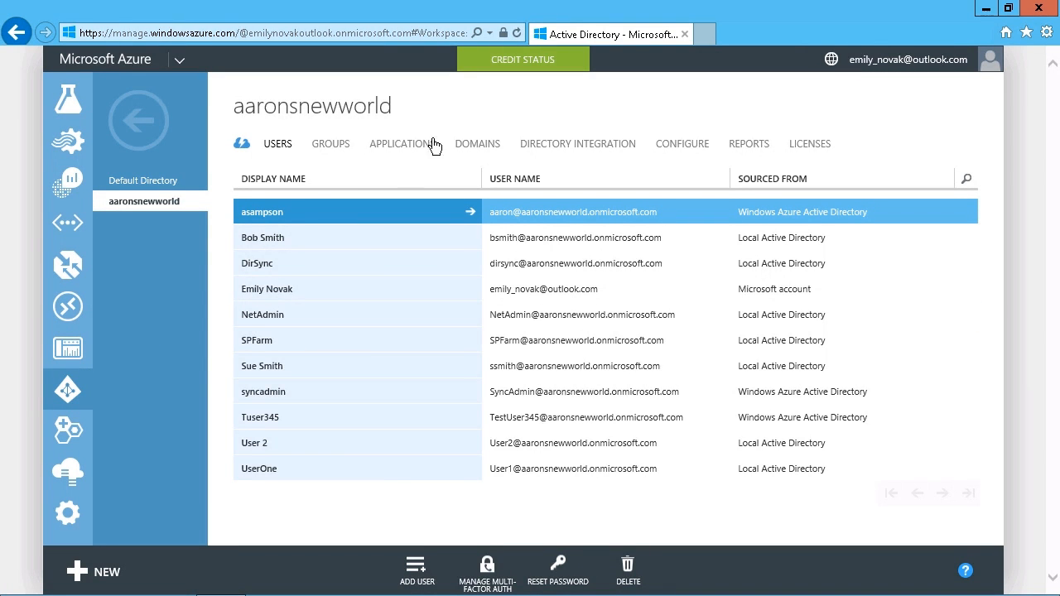
- Show aaronsnewworld's APPLICATIONS list and start adding an application
click(402, 144)
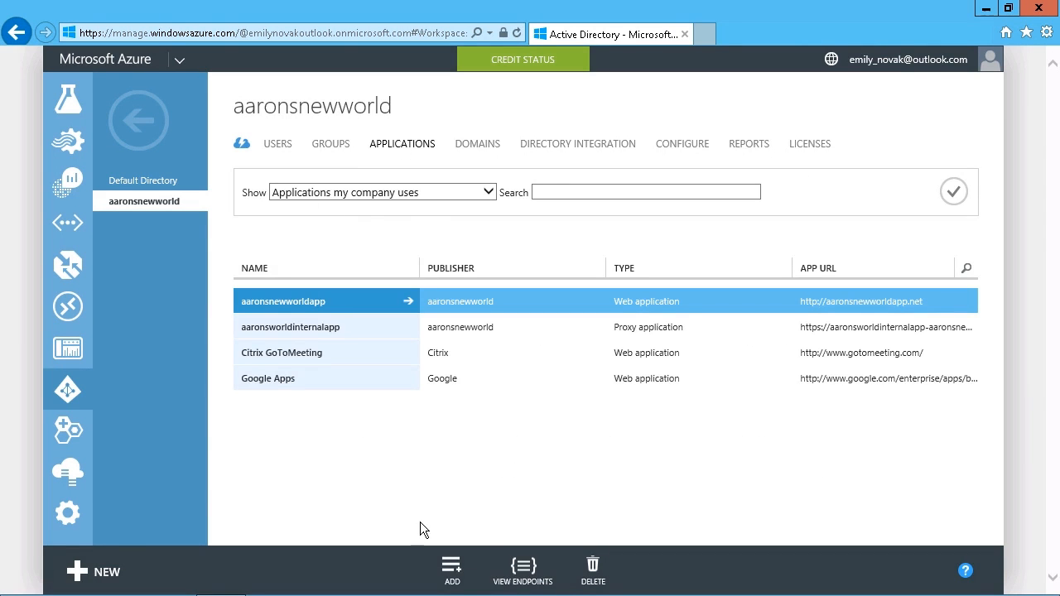
click(452, 570)
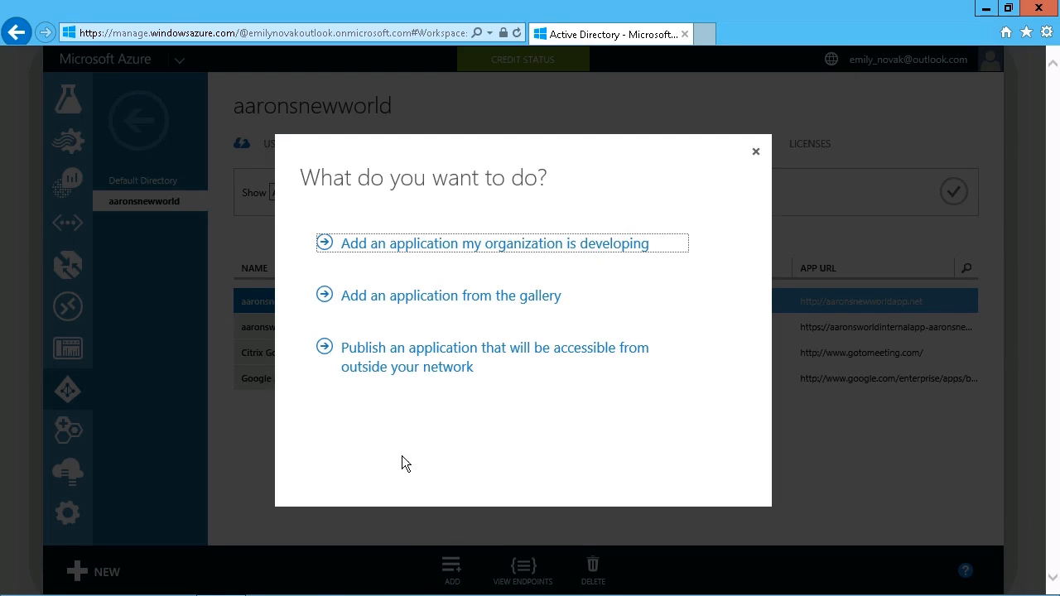
mouse_move(551, 247)
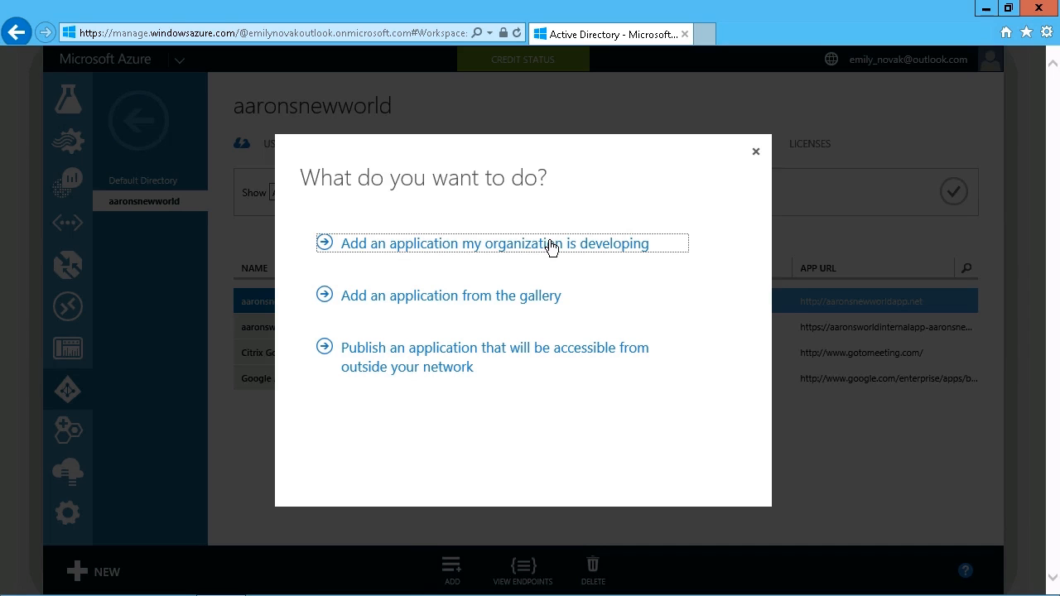
mouse_move(585, 250)
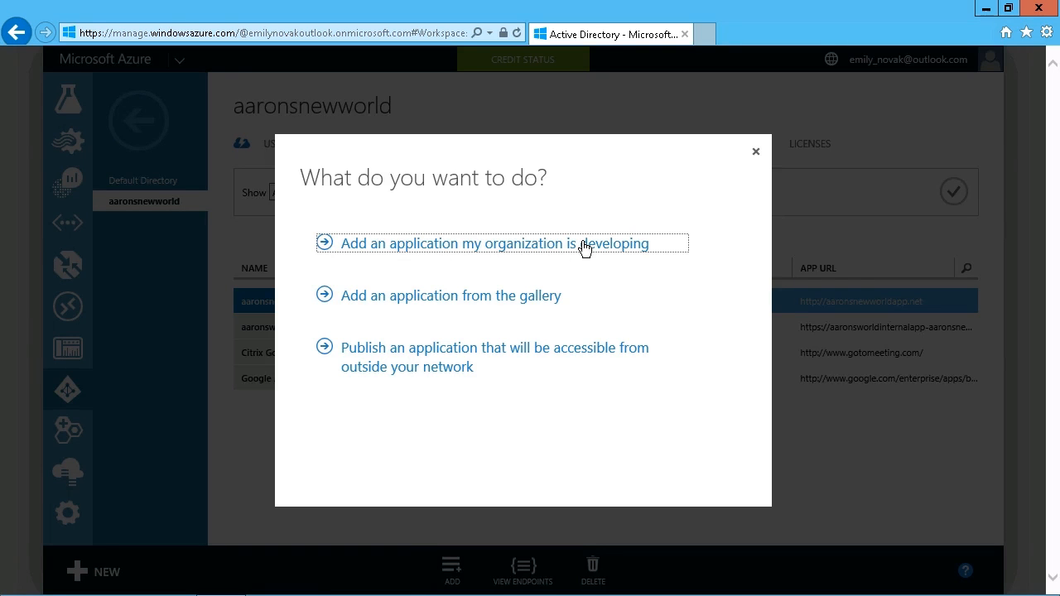
mouse_move(496, 298)
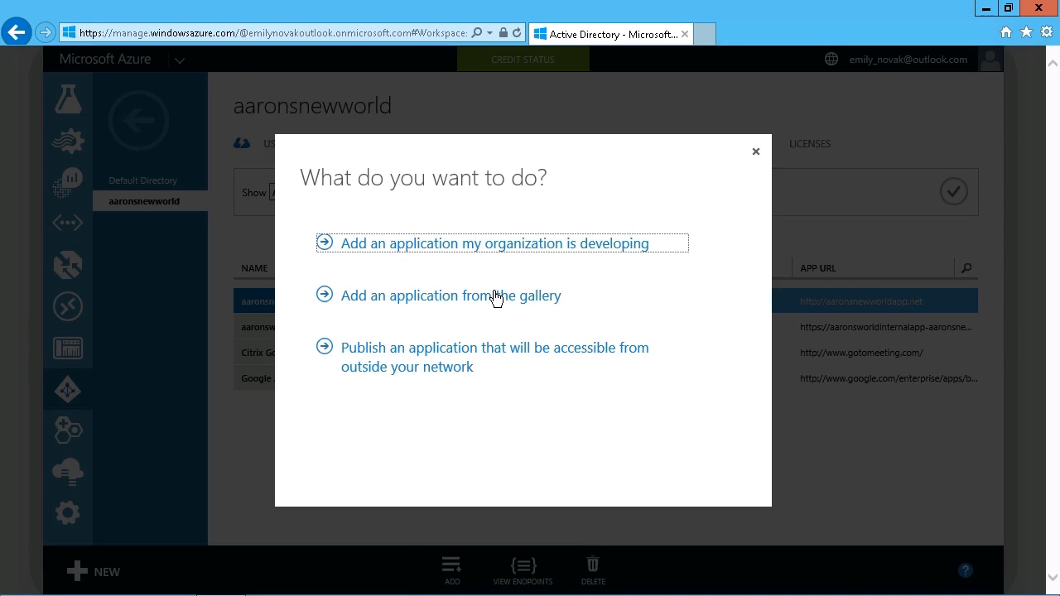
mouse_move(503, 299)
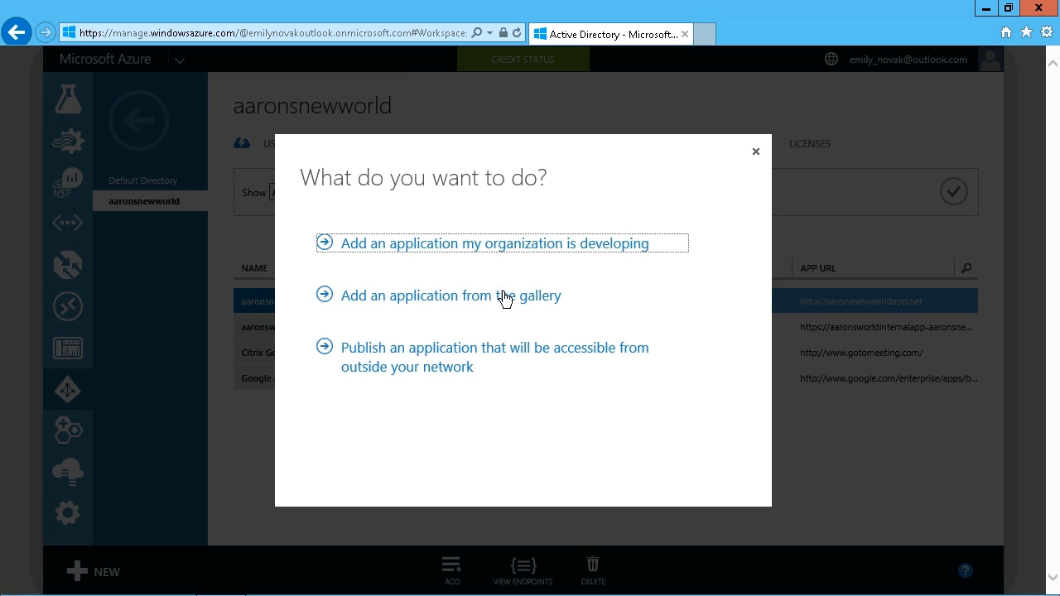
- Choose 'Add an application from the gallery' to browse apps like Box and Concur
click(450, 296)
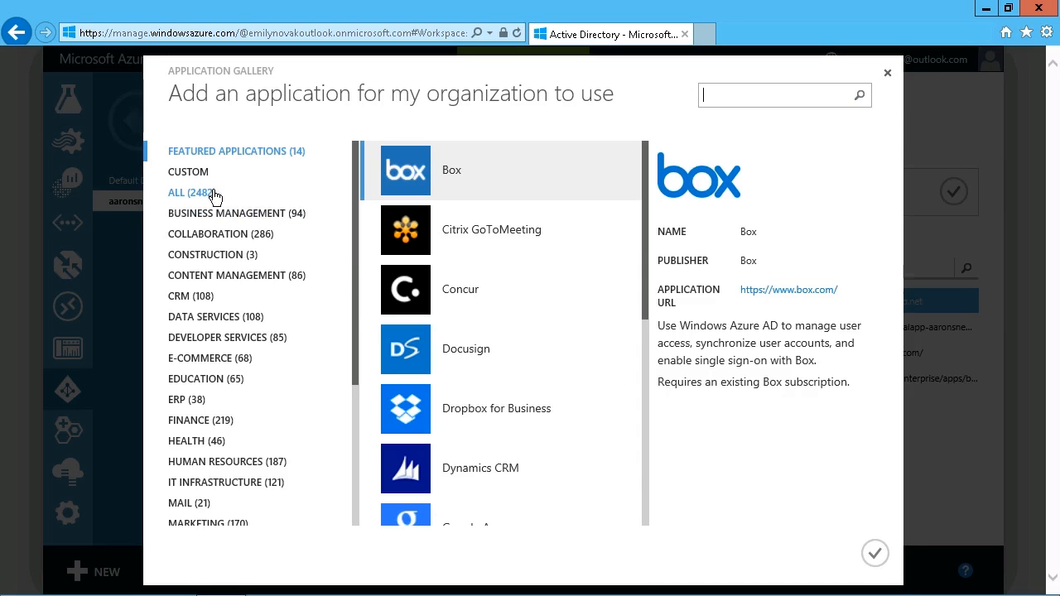
mouse_move(462, 456)
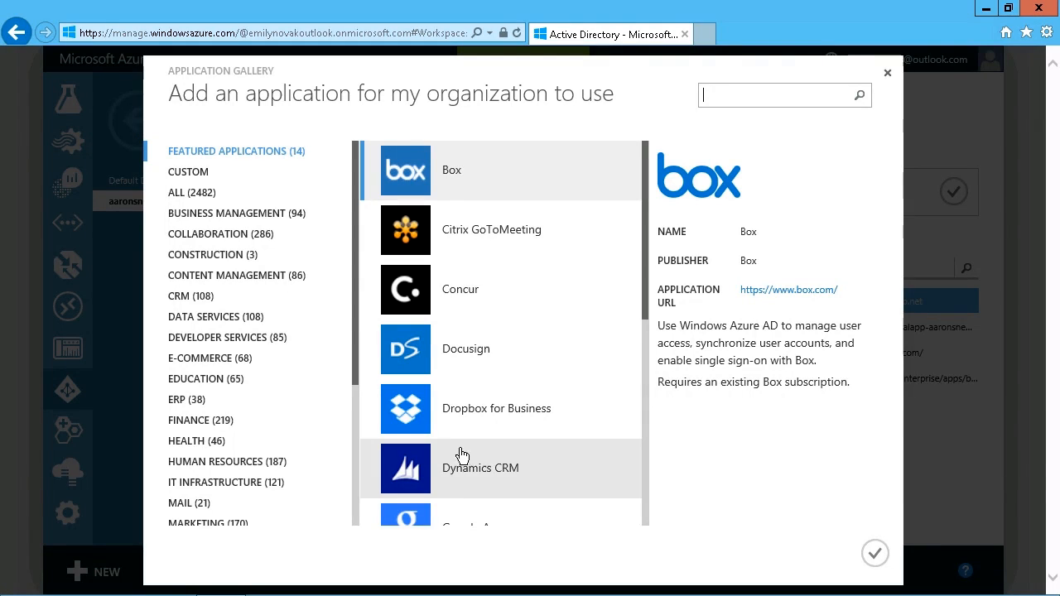
mouse_move(460, 446)
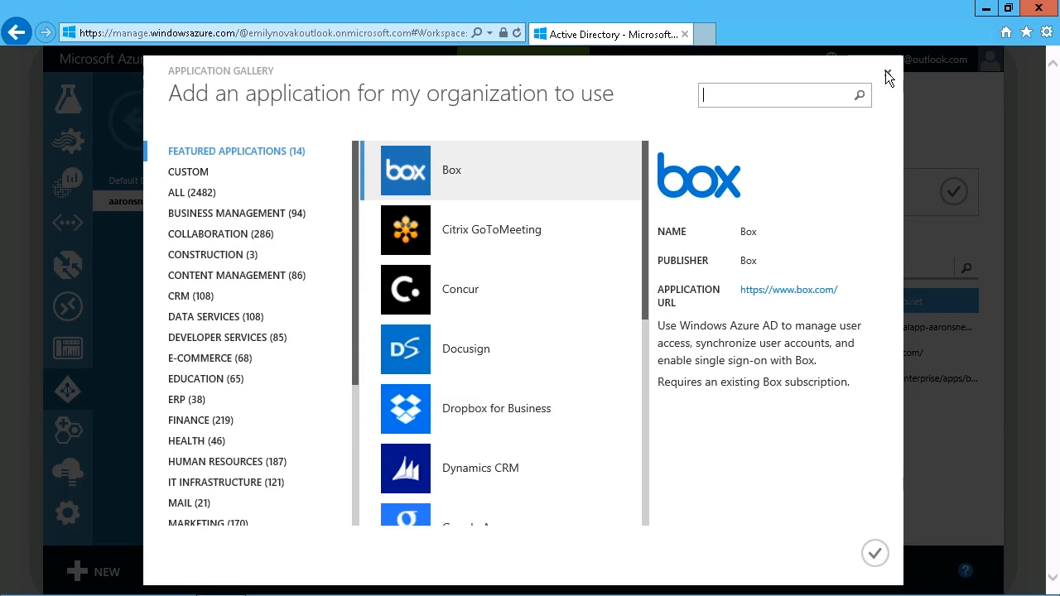
- Start an in-house web application named 'test' and continue to its app properties step
click(887, 73)
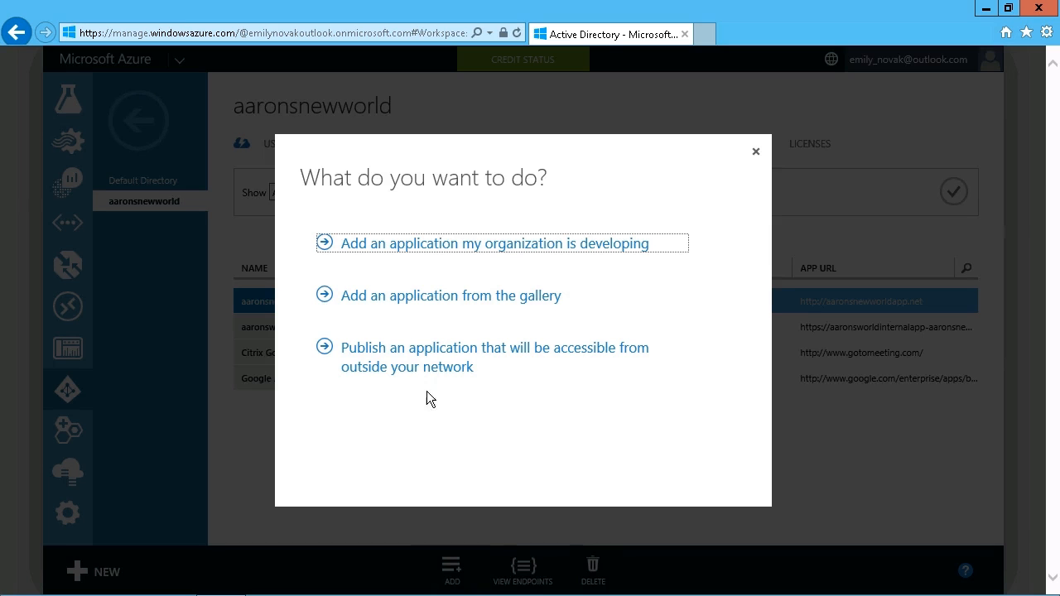
click(493, 243)
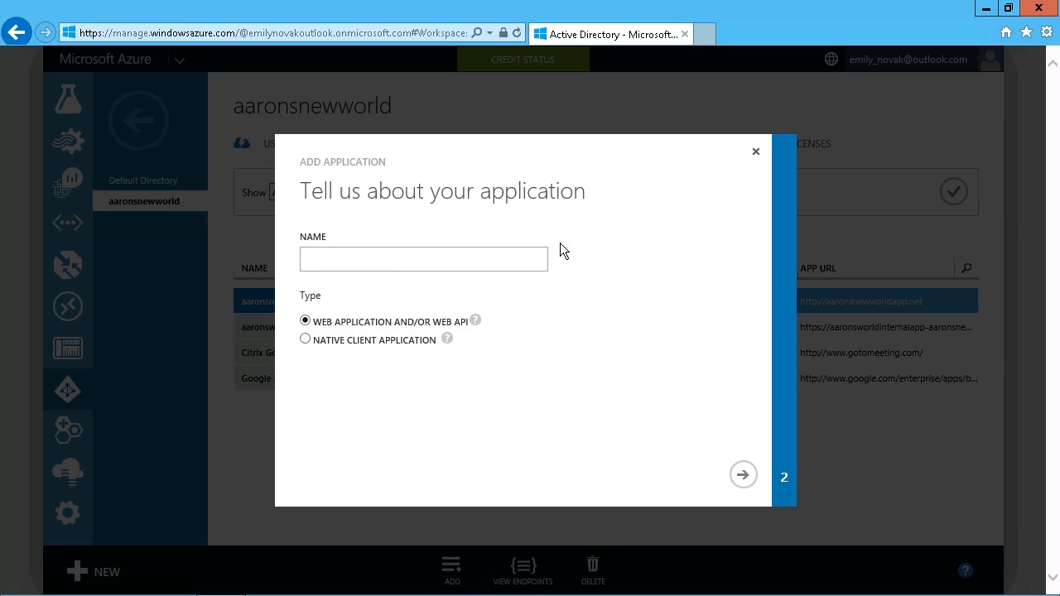
click(423, 258)
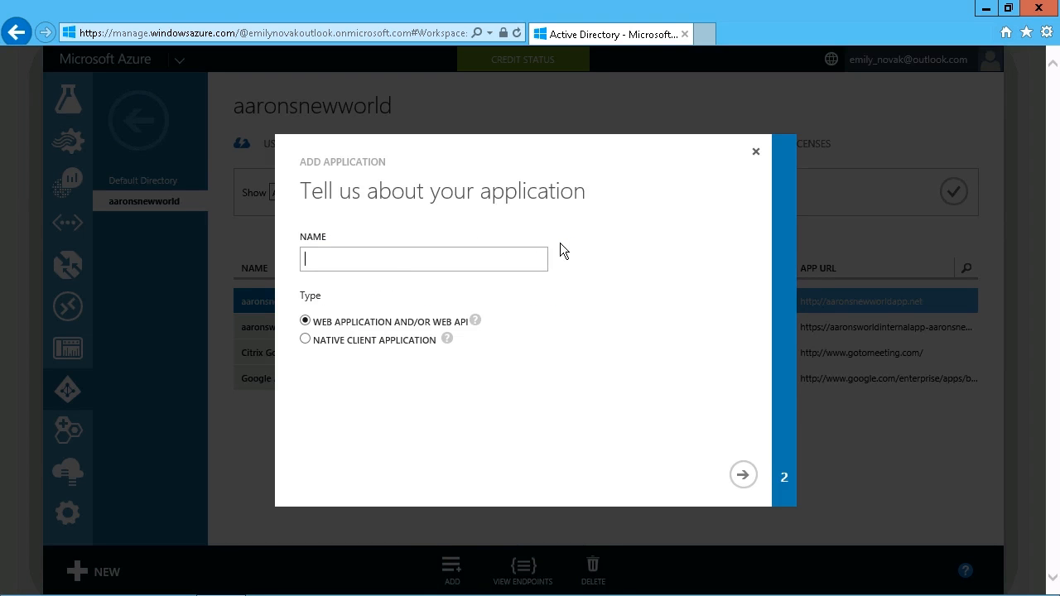
mouse_move(313, 361)
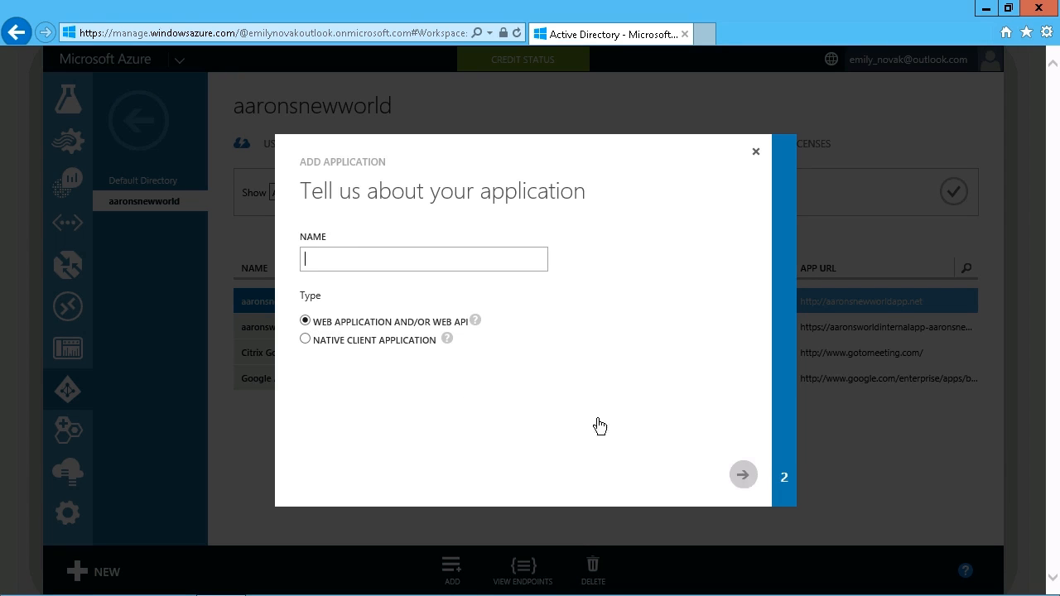
text(test)
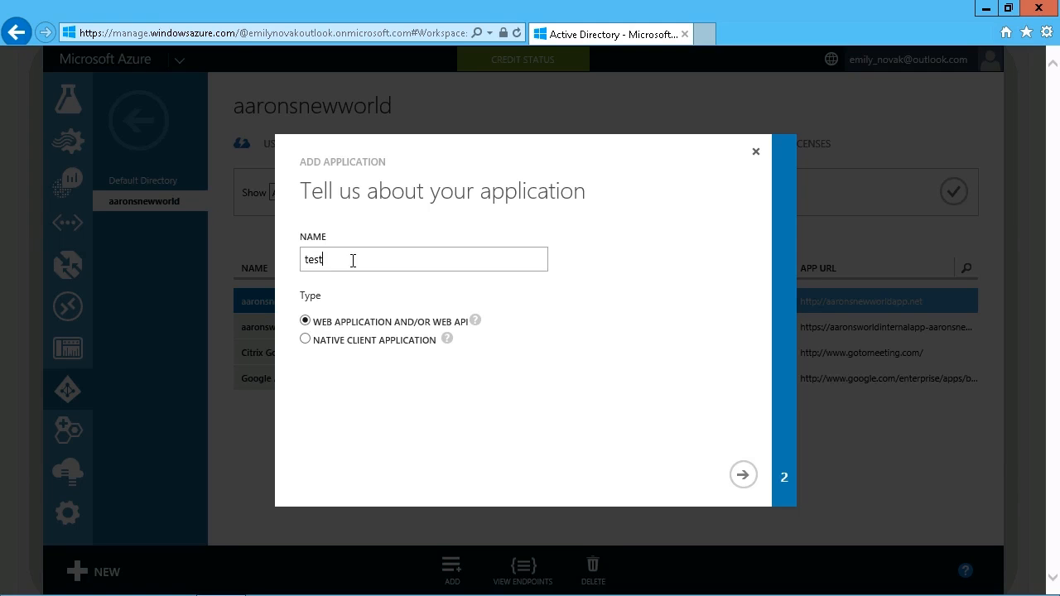
click(742, 475)
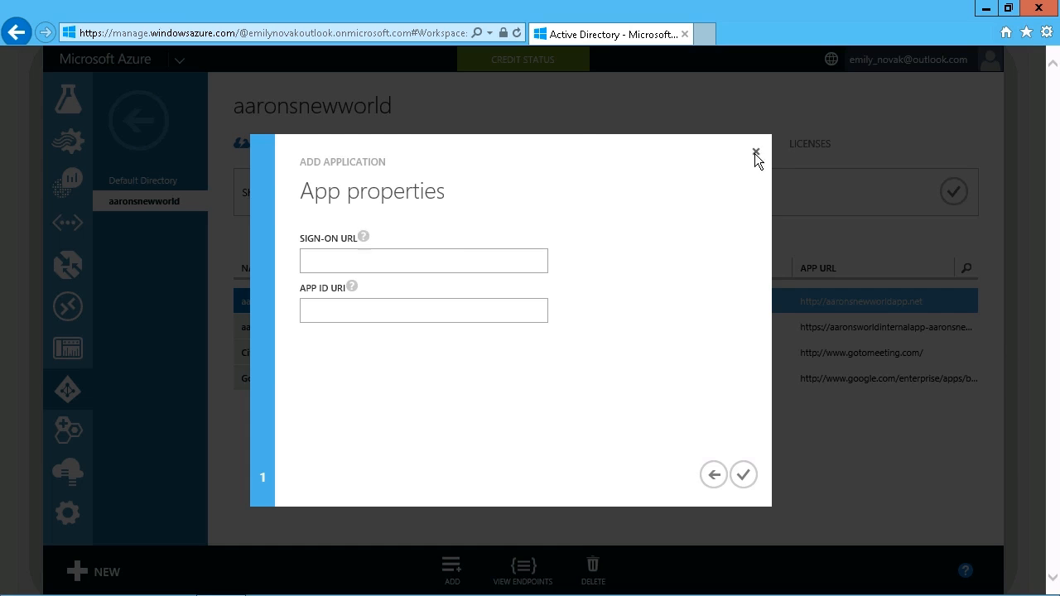
- Close the Add Application wizard without creating the 'test' application
click(755, 154)
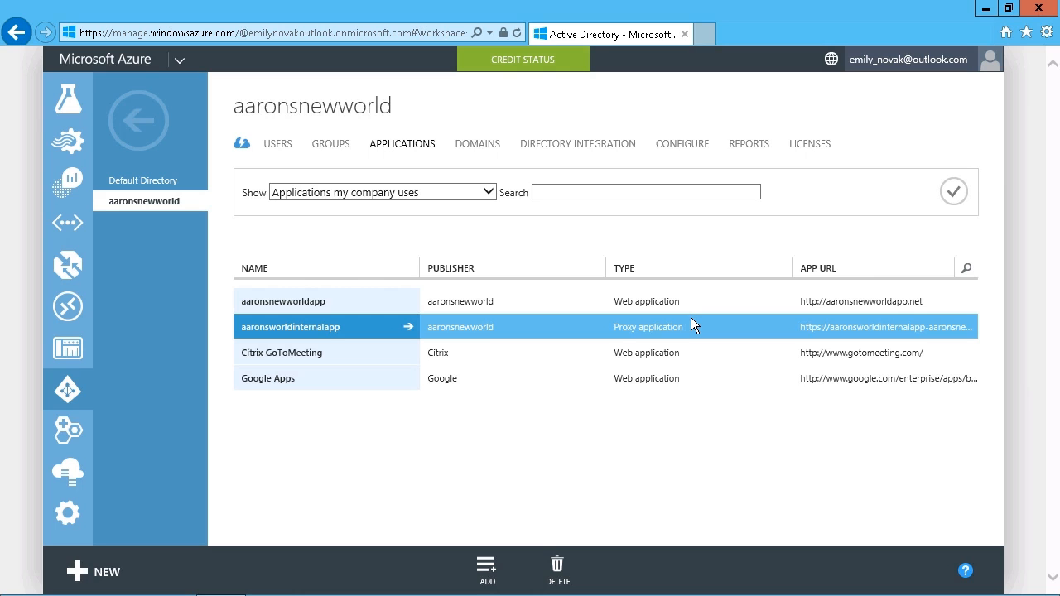
mouse_move(390, 333)
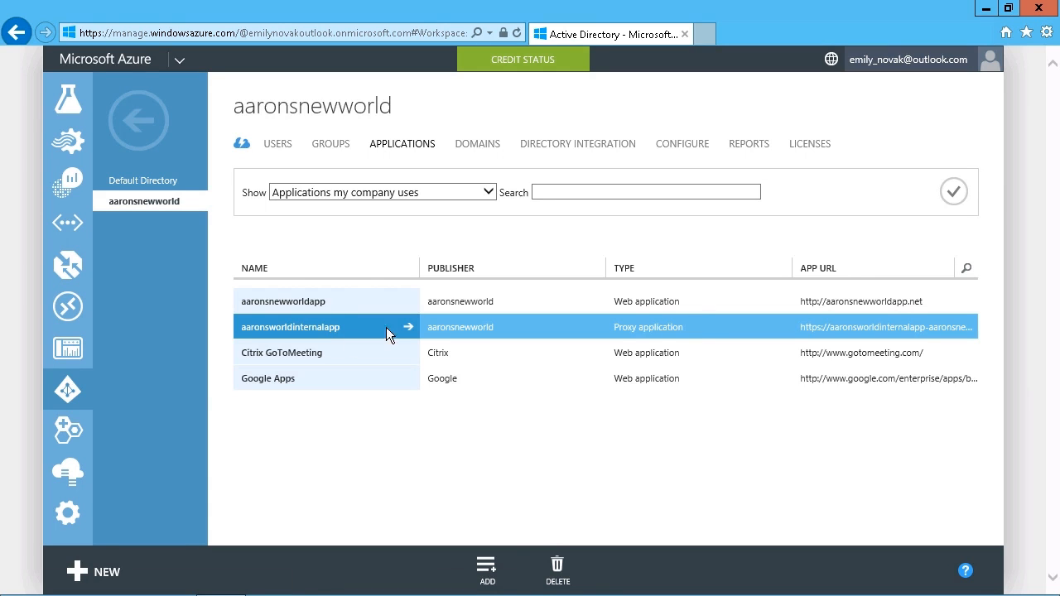
mouse_move(170, 367)
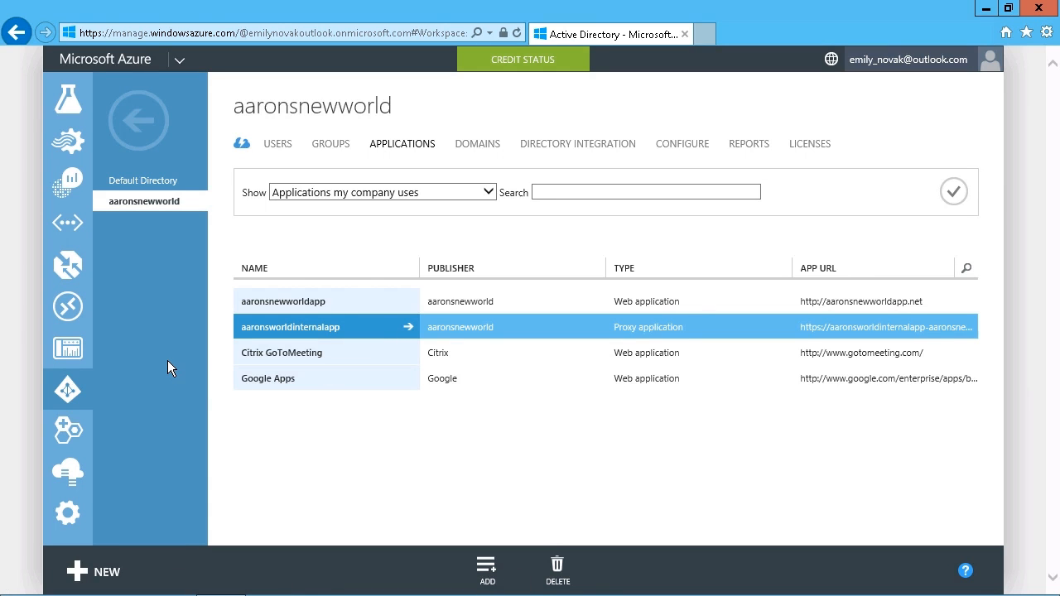